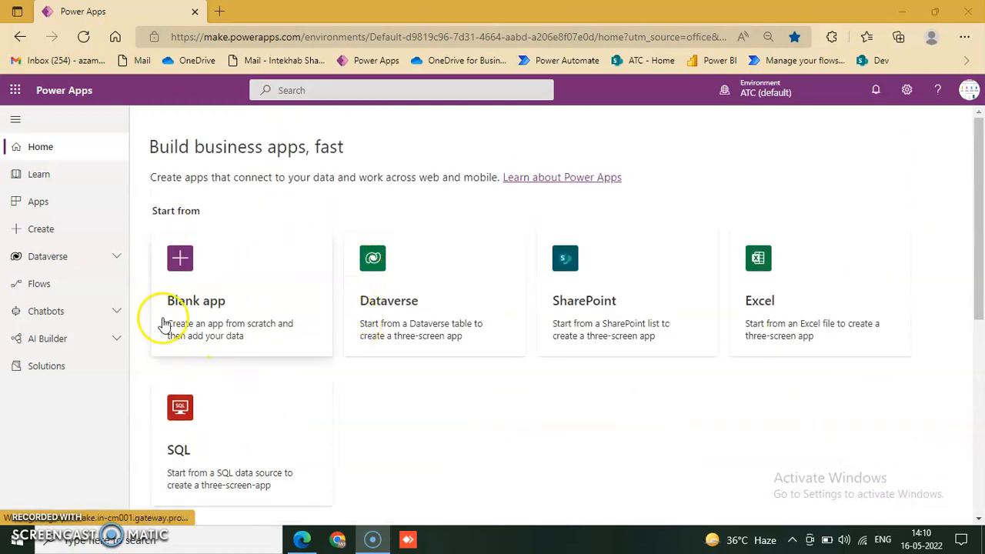
mouse_move(235, 425)
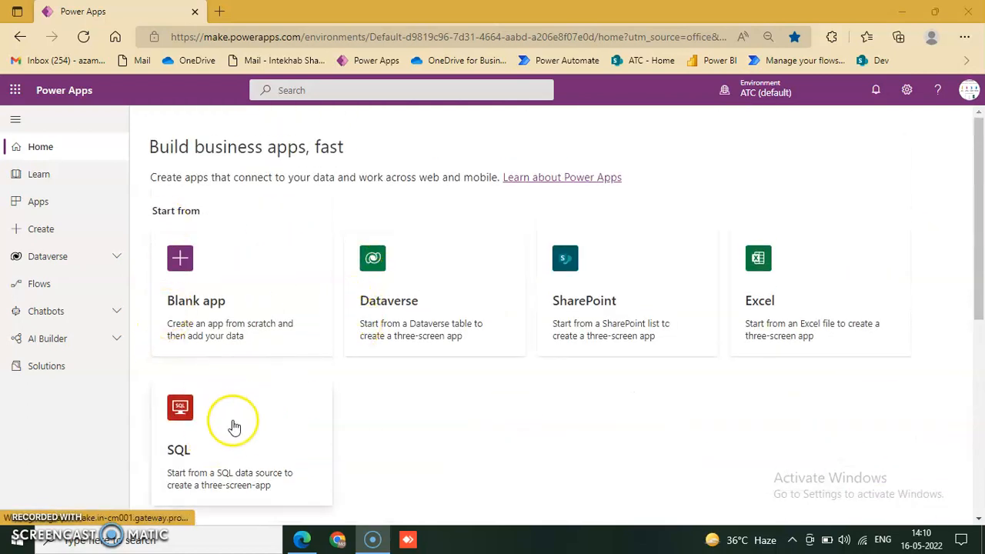
mouse_move(183, 348)
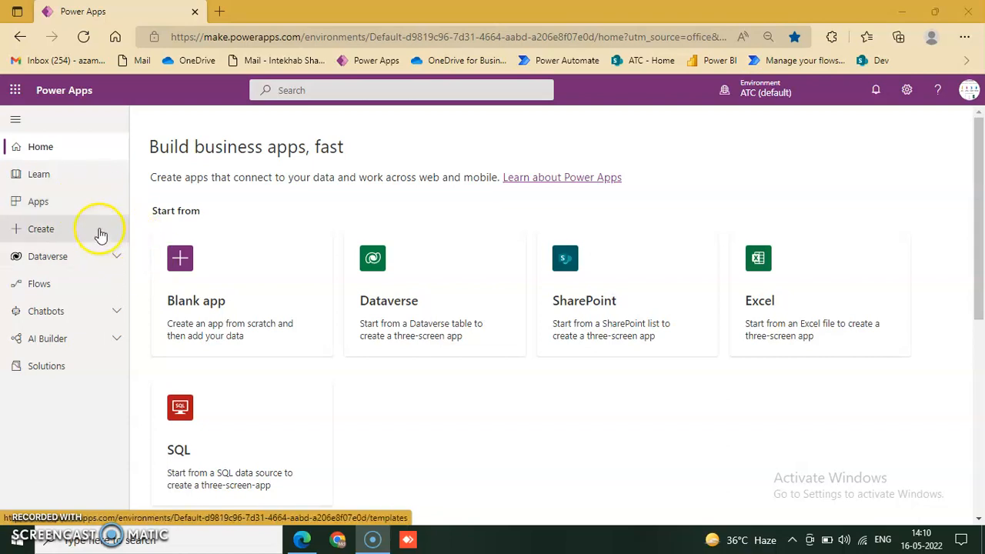
Go to the Create page and scroll the templates down to Cost Estimator.
left_click(41, 228)
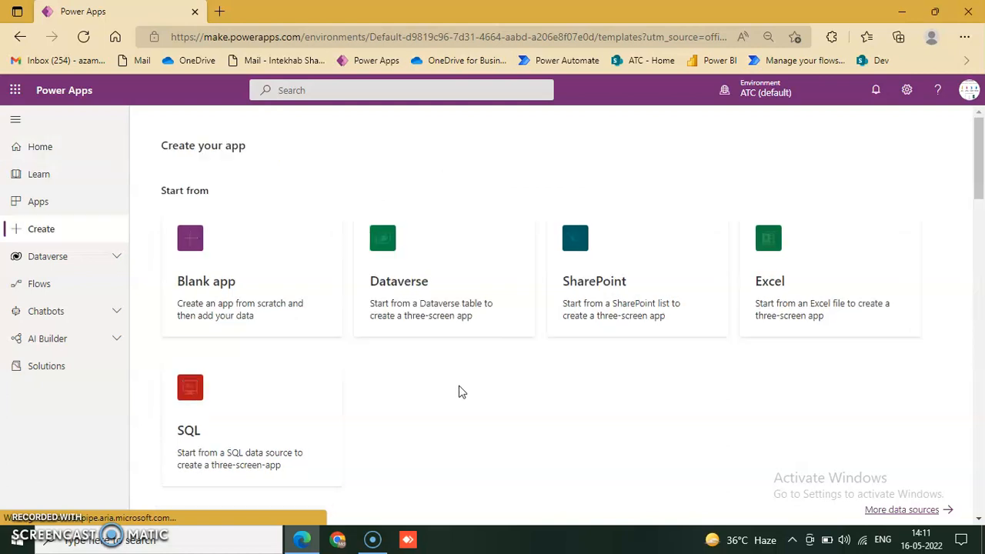
scroll("down", 3)
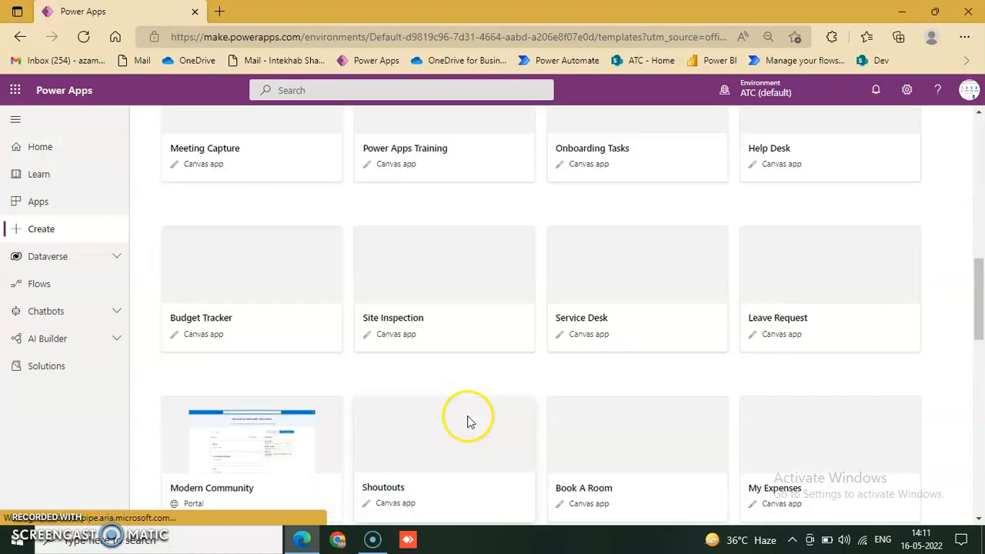
scroll("down", 3)
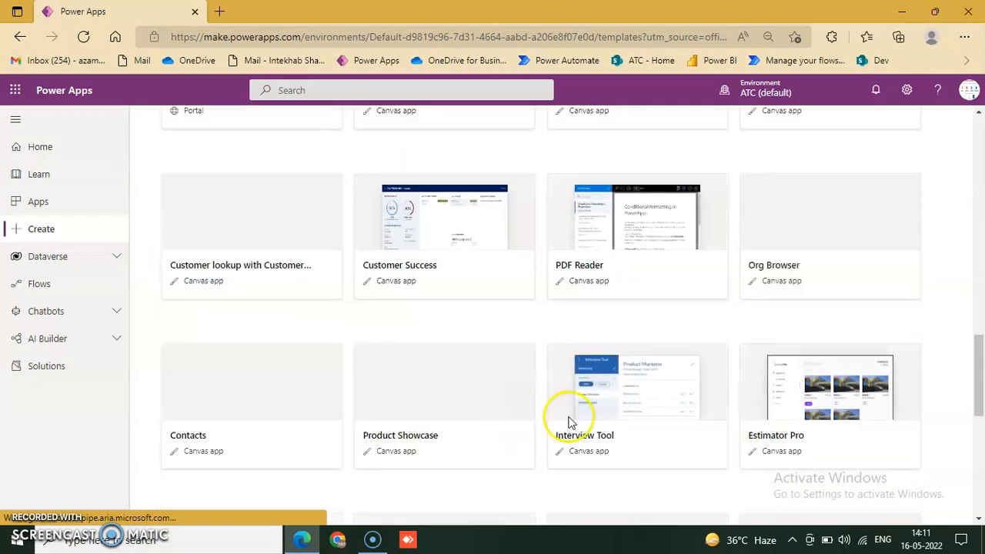
scroll("up", 3)
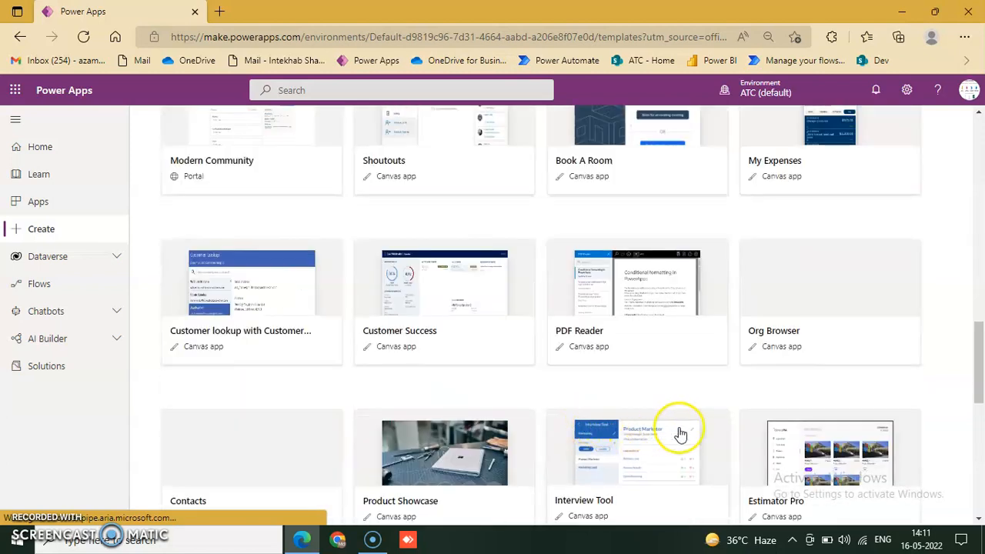
scroll("down", 3)
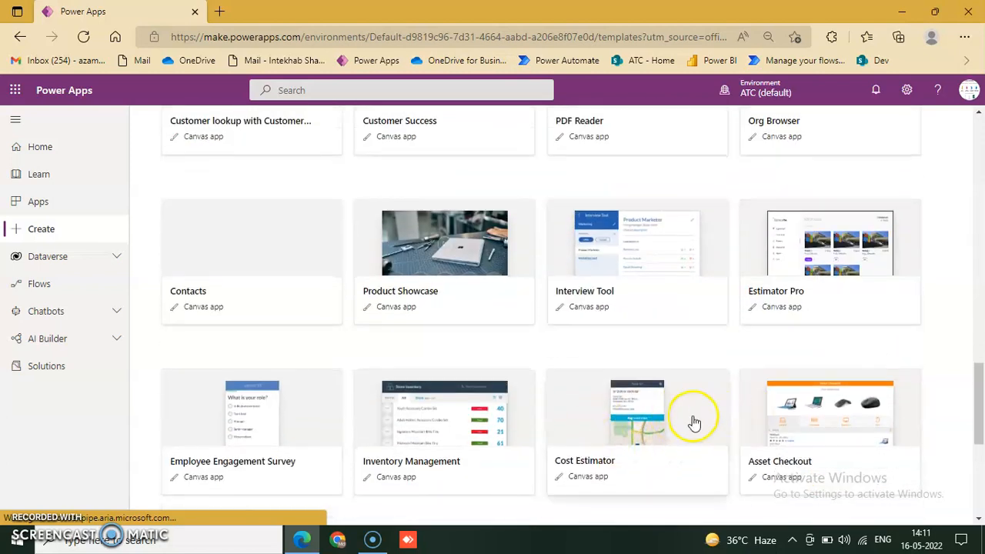
mouse_move(777, 331)
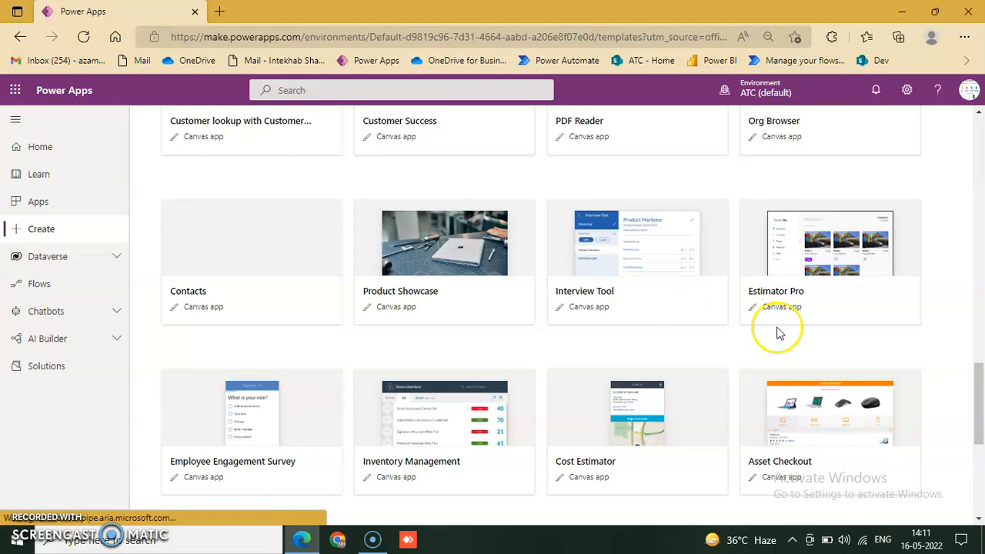
scroll("down", 3)
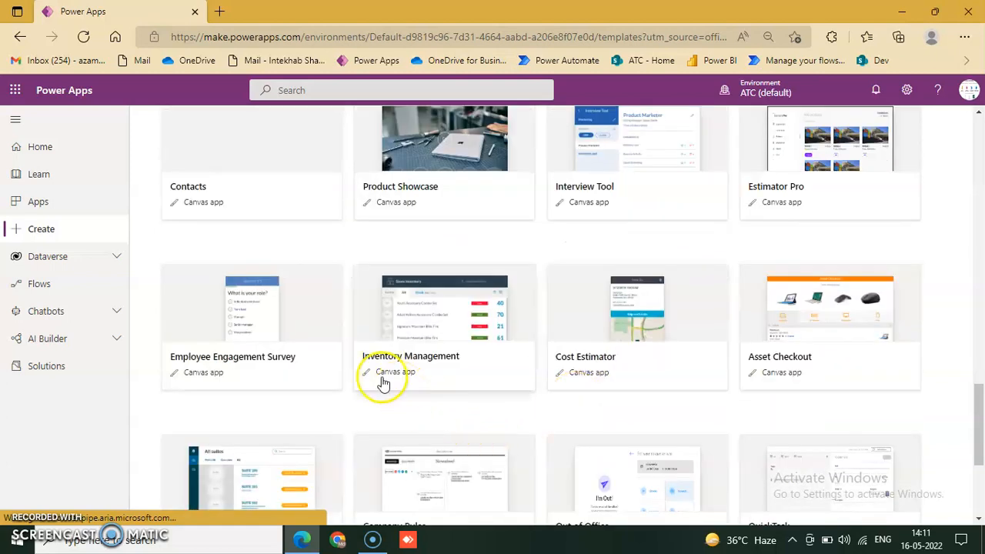
mouse_move(587, 382)
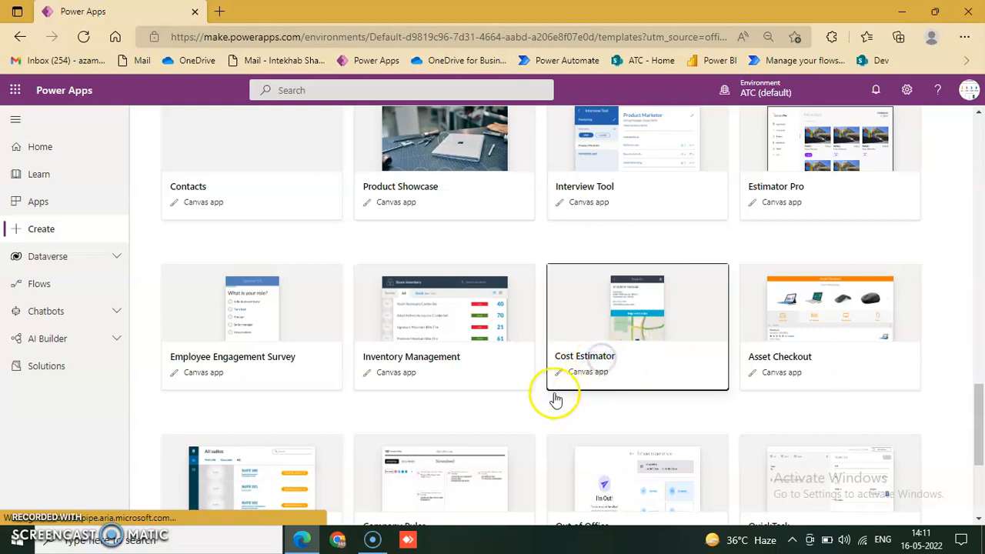
Create Cost Estimator_0841 from the Cost Estimator template, keeping the default name.
left_click(638, 325)
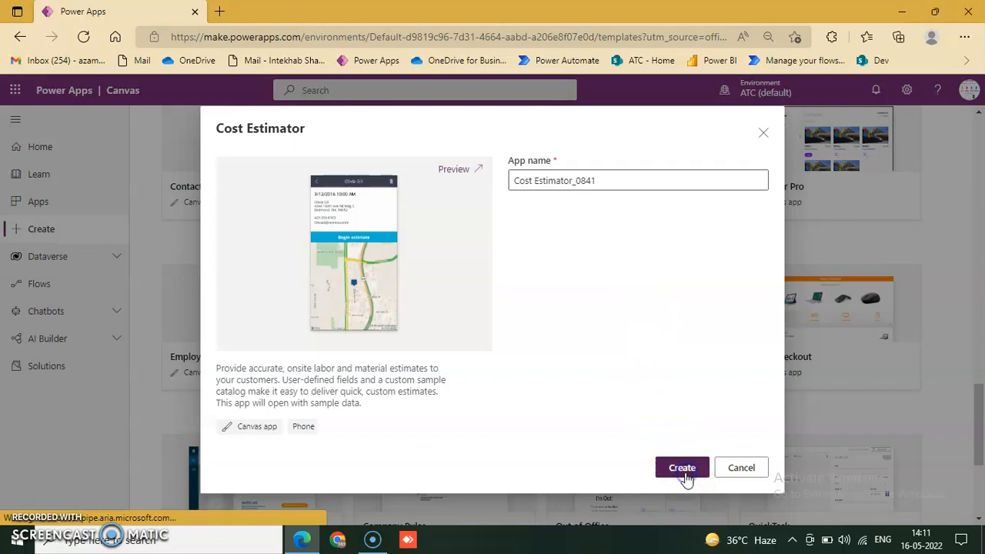
left_click(740, 467)
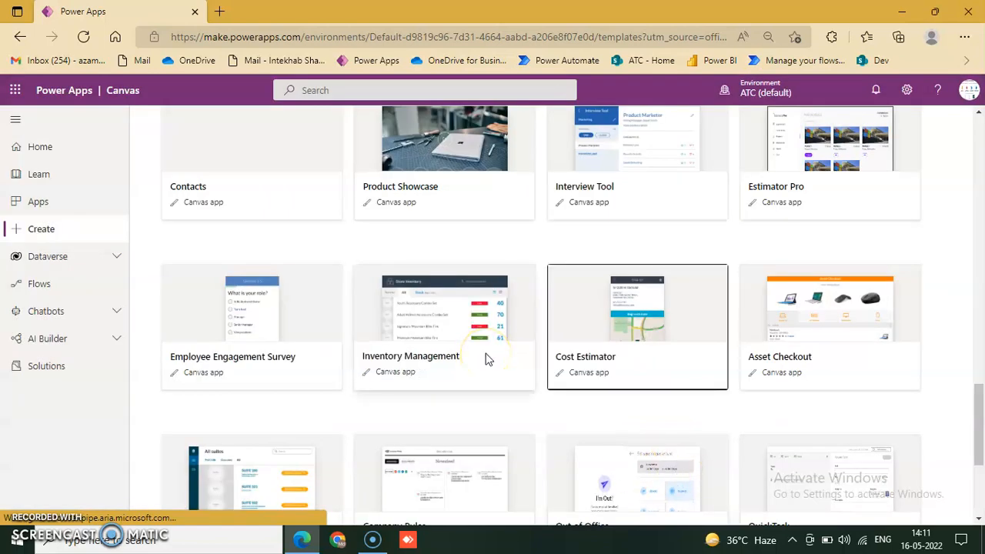
left_click(638, 327)
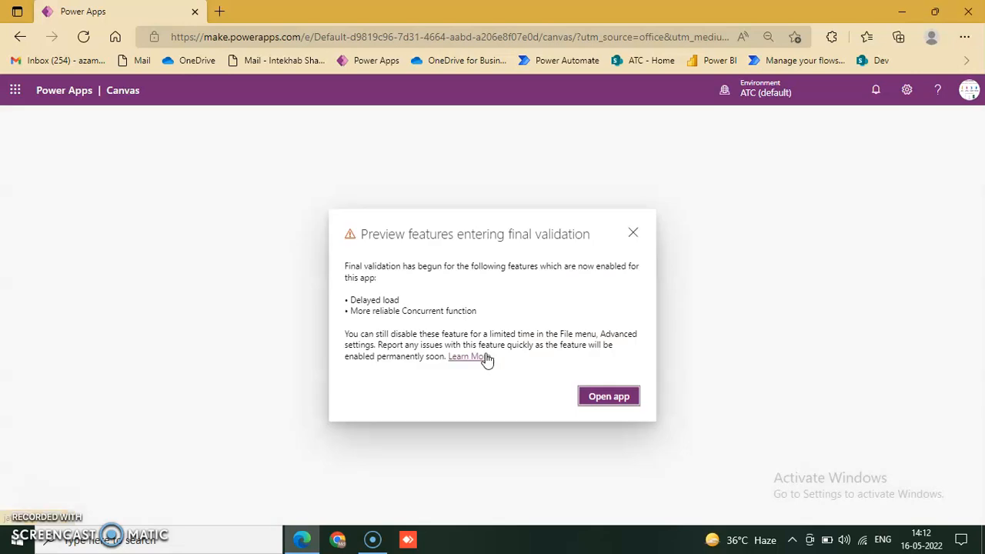
Open the new app from the preview notice and skip the Studio welcome dialog.
left_click(608, 396)
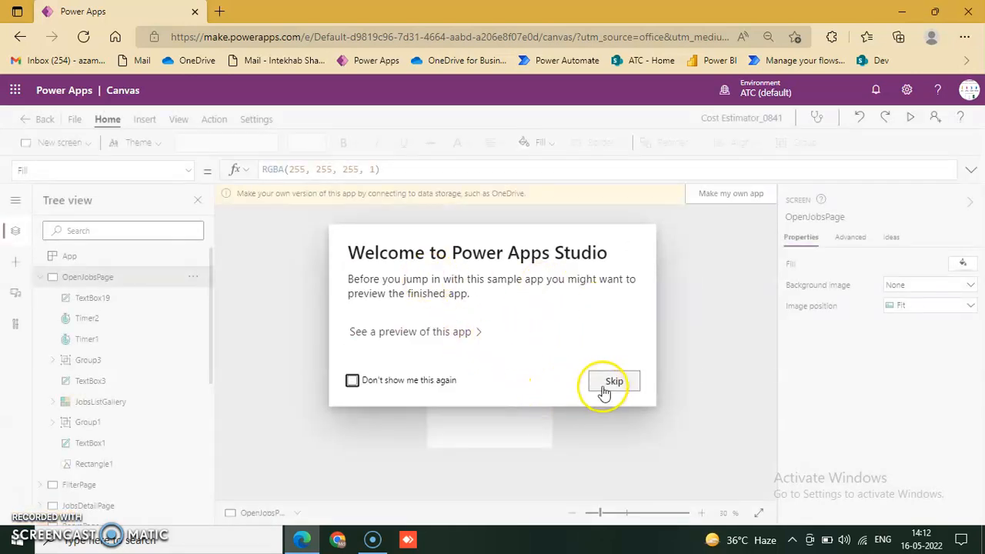
left_click(614, 381)
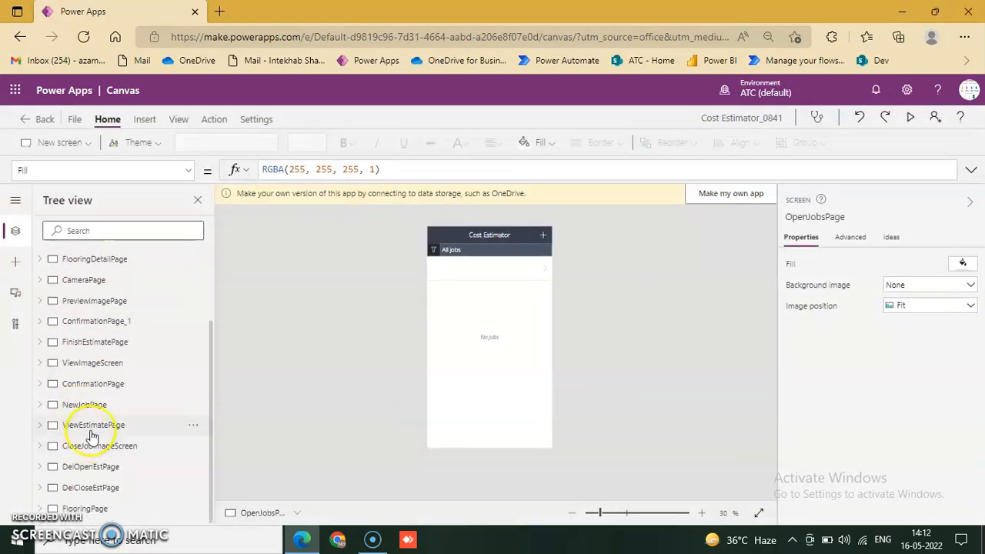
scroll("up", 3)
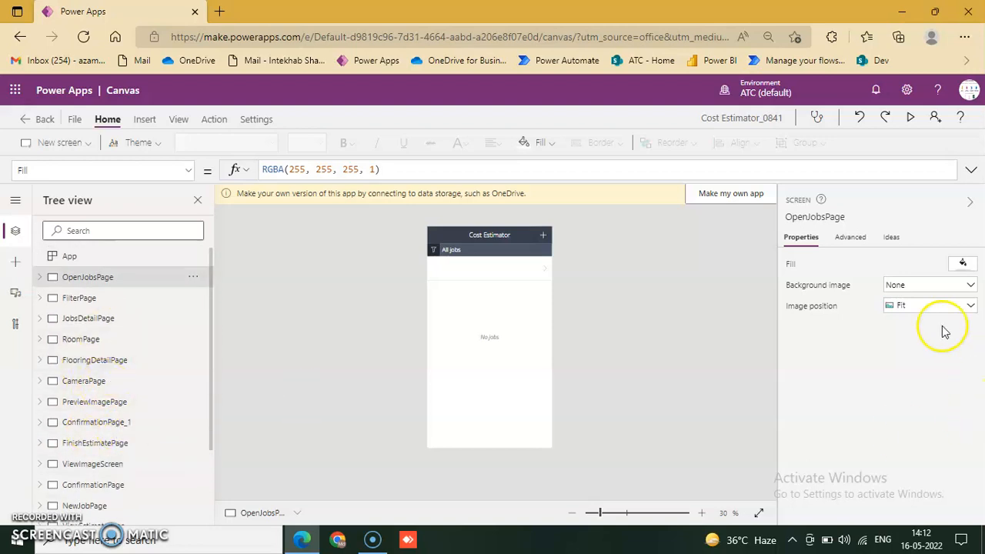
mouse_move(839, 160)
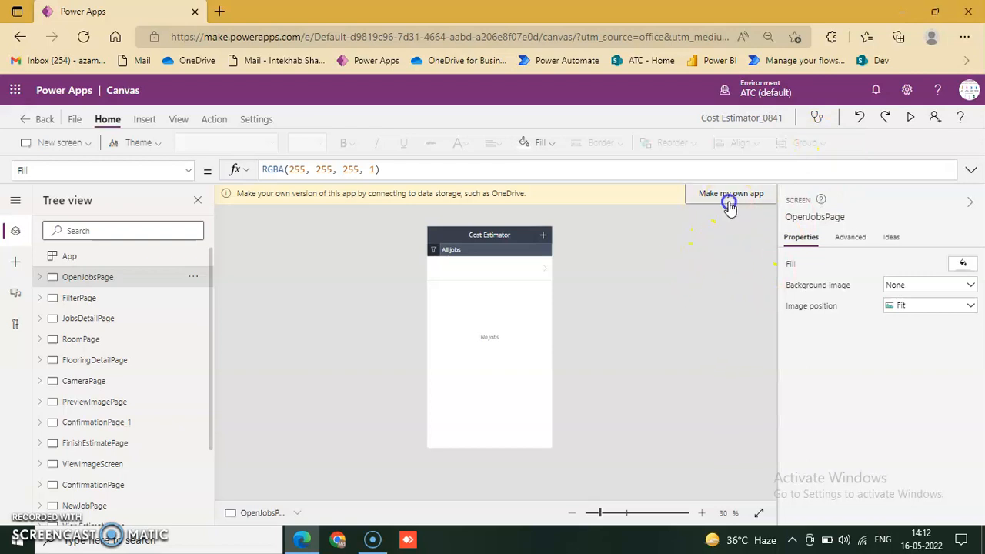
Make your own copy of the app, storing its data in OneDrive for Business.
left_click(730, 194)
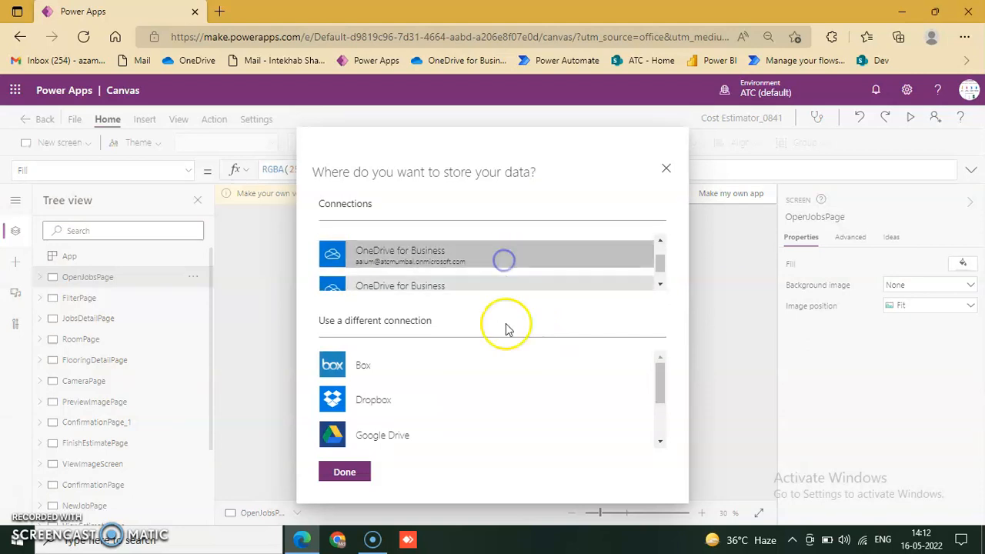
left_click(344, 472)
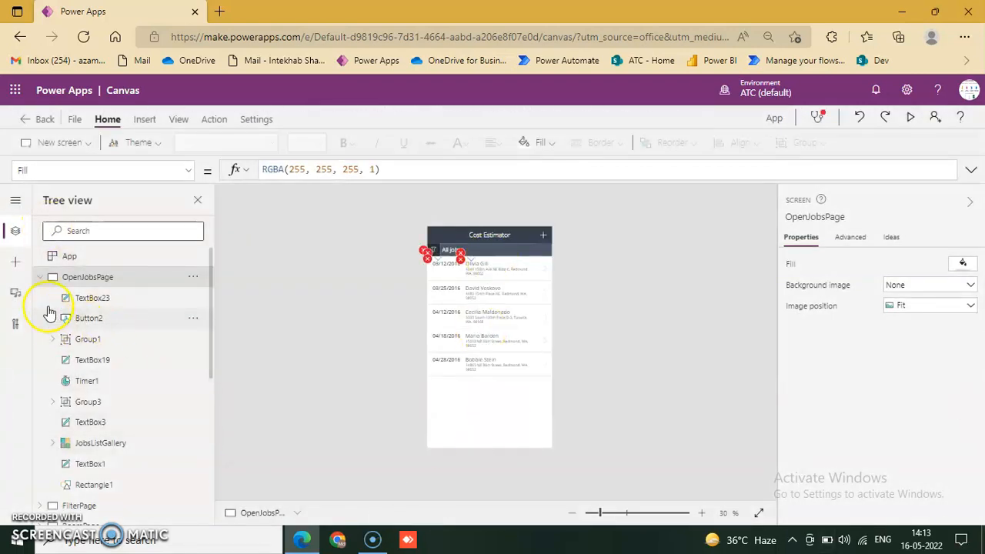
Show the OpenJobsPage screen and its five-job list from Tree view.
left_click(39, 276)
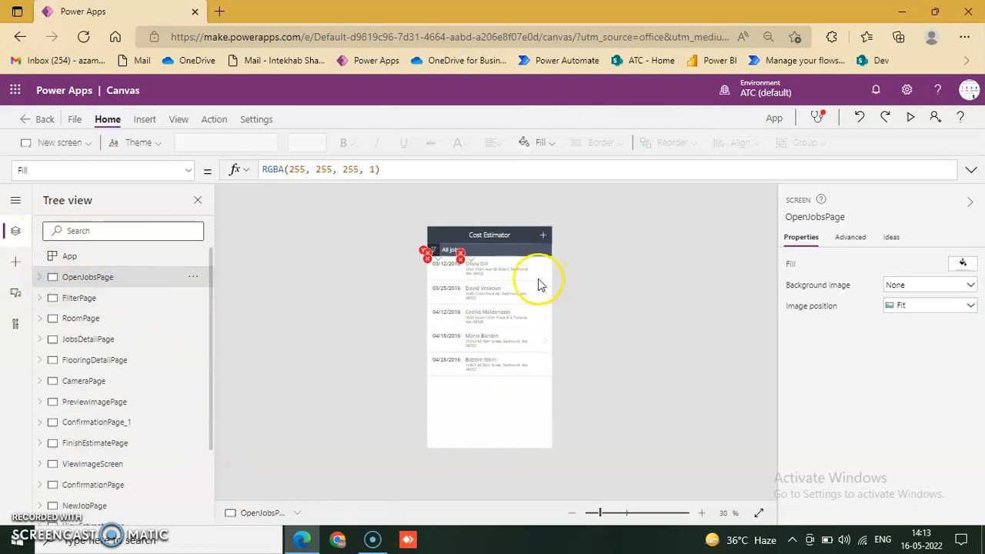
mouse_move(458, 341)
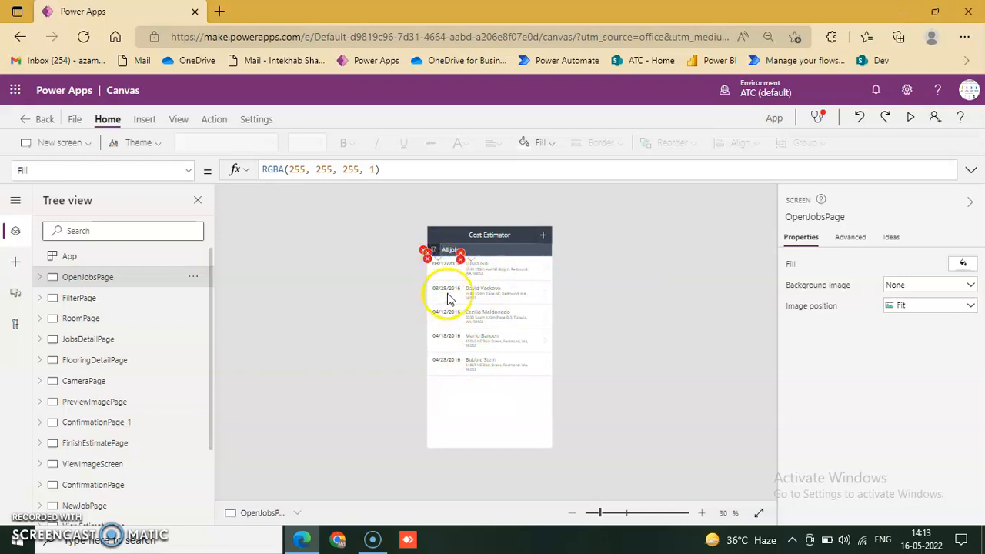
mouse_move(453, 289)
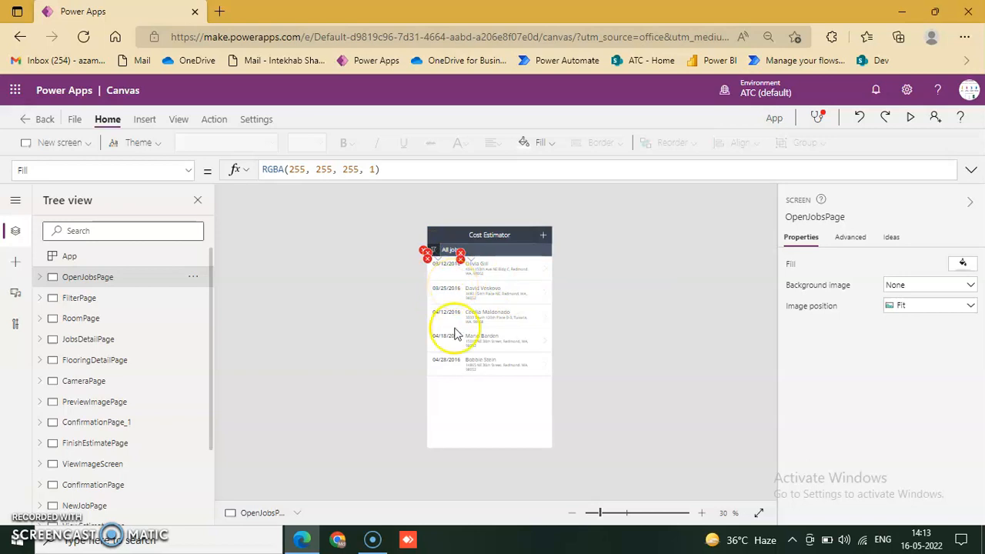
mouse_move(507, 385)
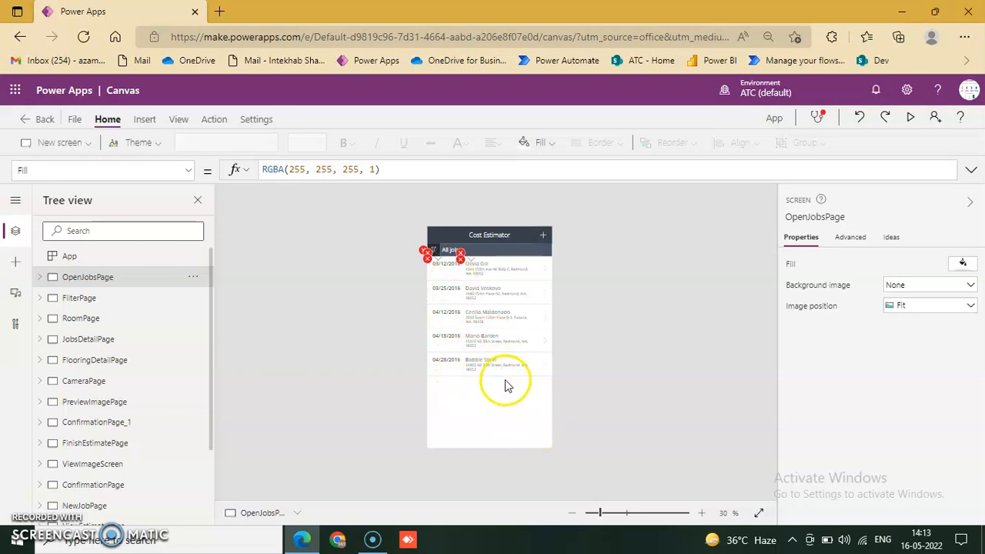
mouse_move(506, 291)
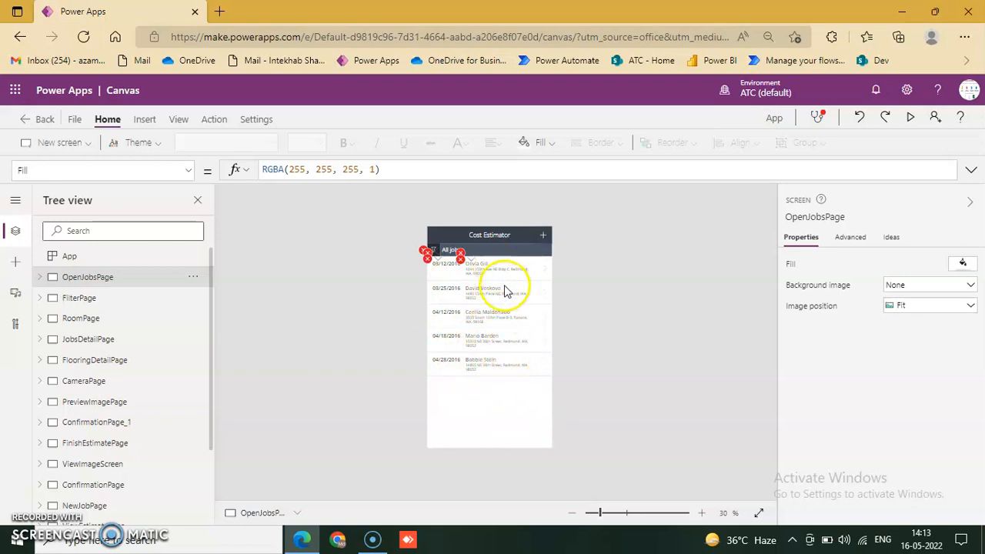
mouse_move(478, 306)
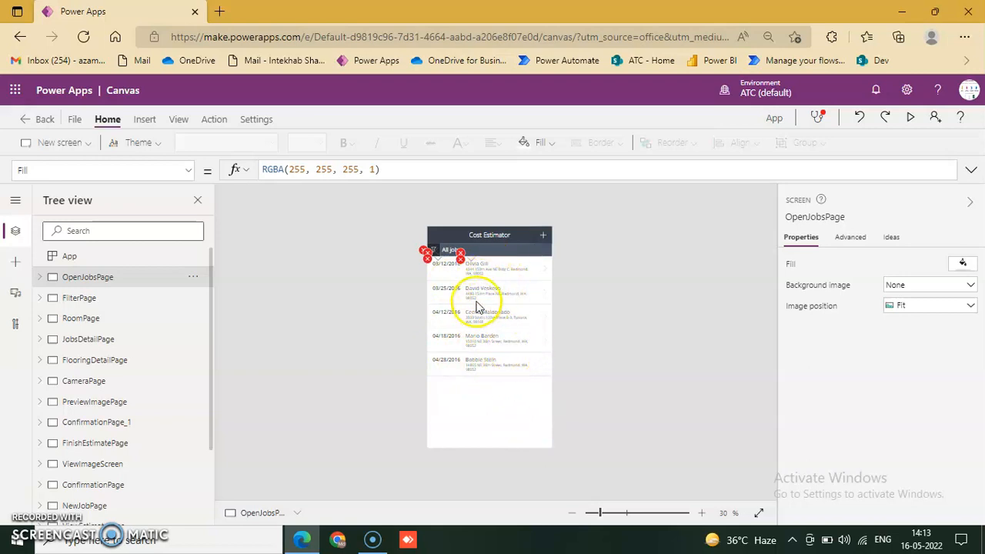
mouse_move(481, 339)
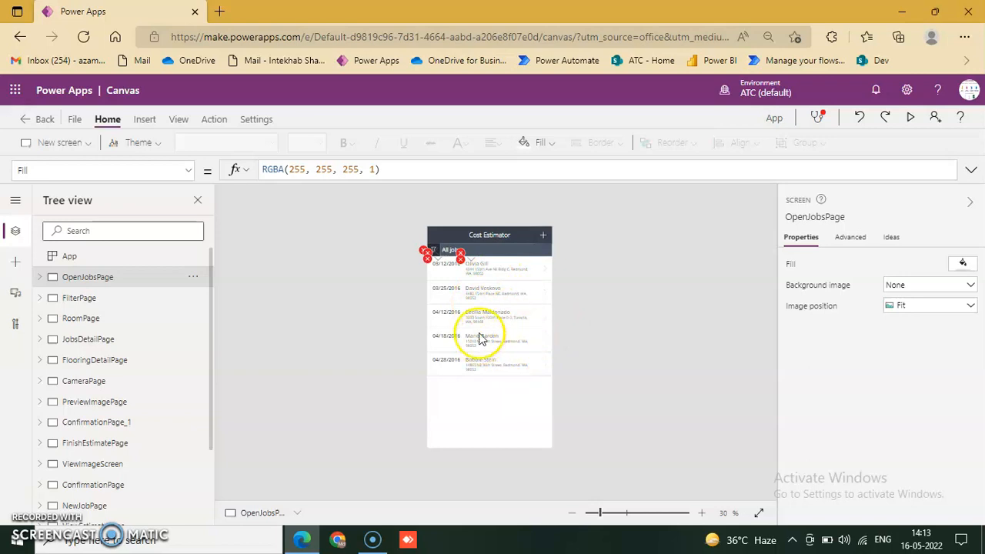
mouse_move(492, 377)
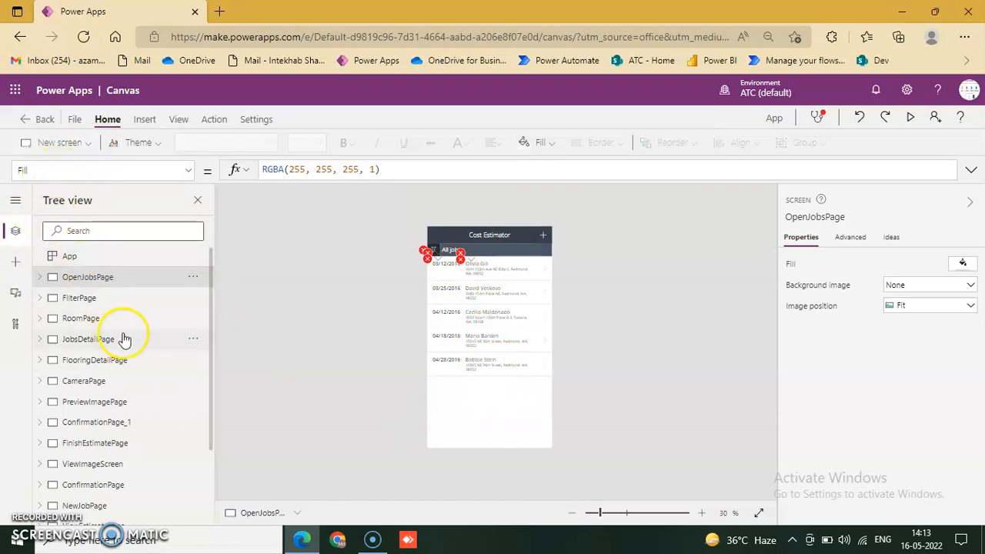
mouse_move(177, 120)
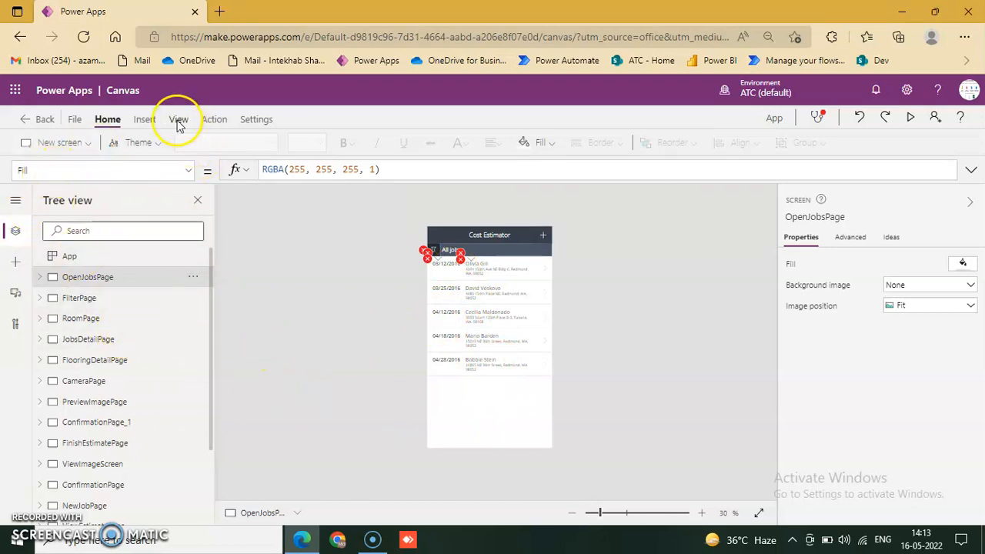
left_click(177, 119)
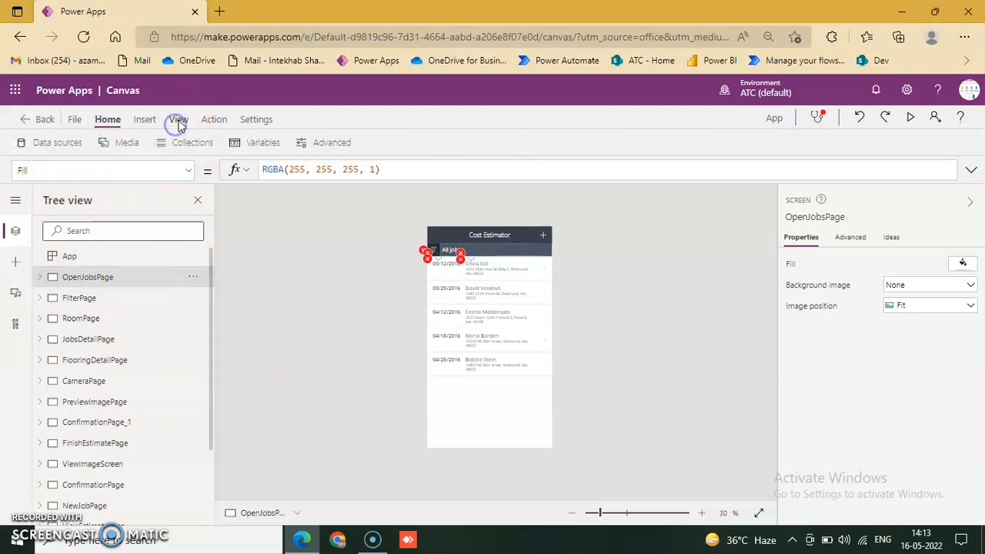
Open the Data pane listing Jobs, Filters, Rooms, Floorings, FlooringSummary and Photo.
left_click(177, 120)
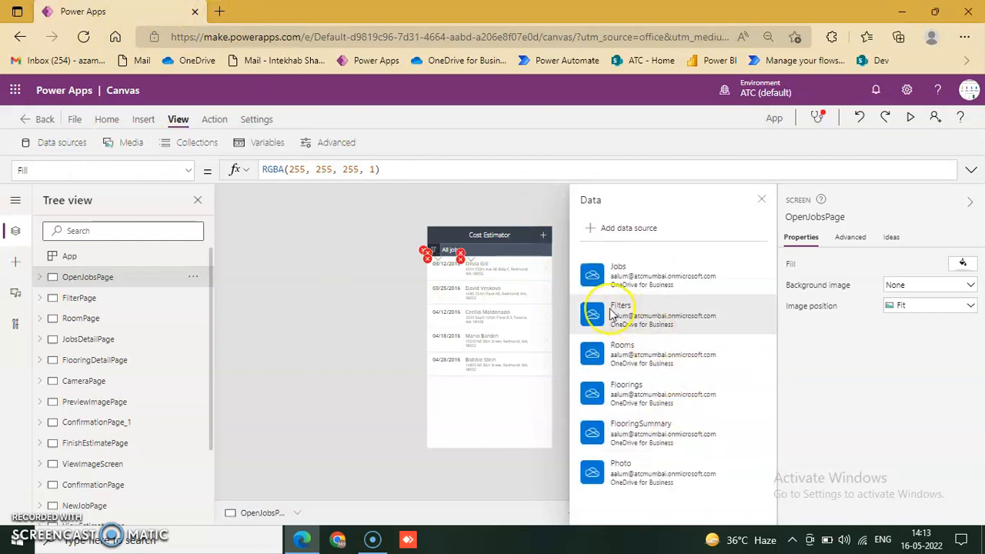
mouse_move(646, 343)
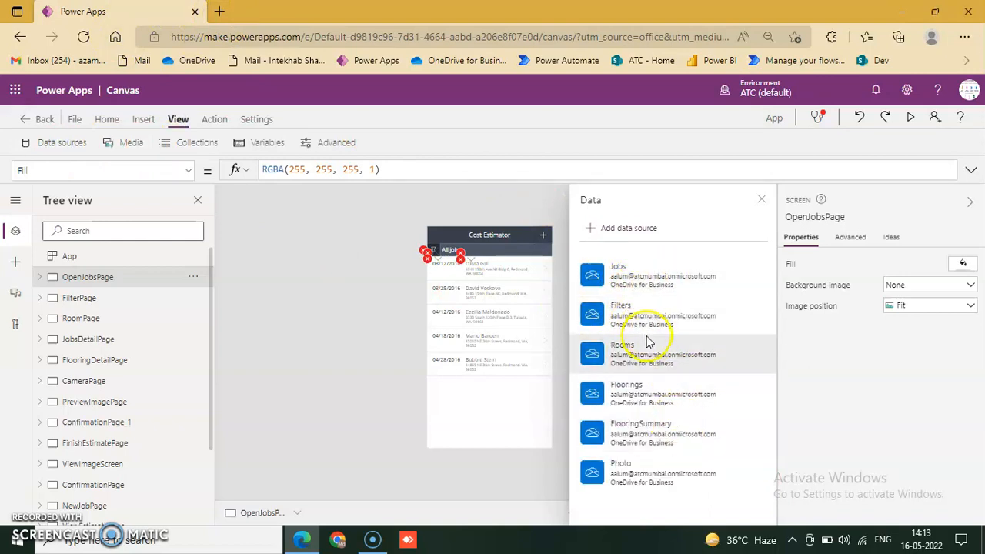
mouse_move(683, 433)
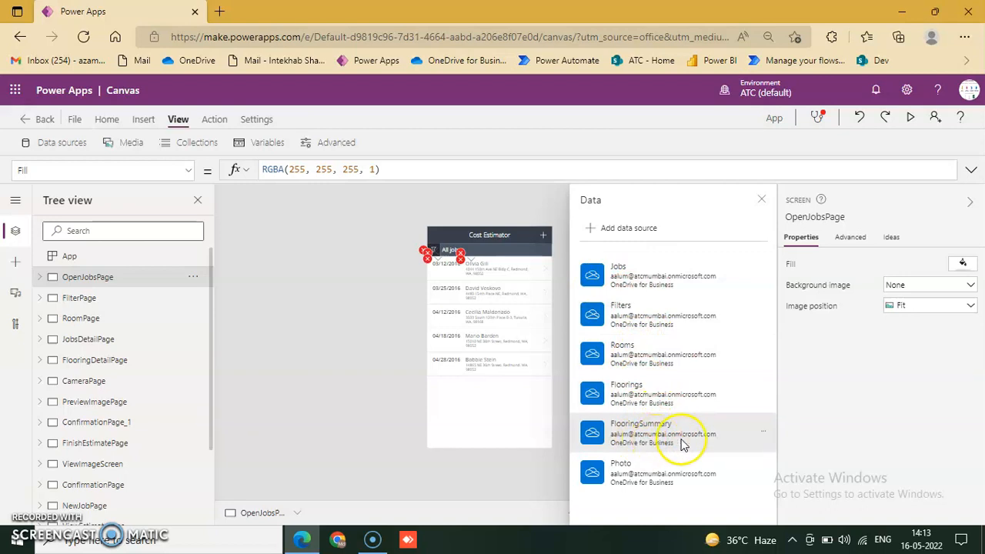
mouse_move(669, 468)
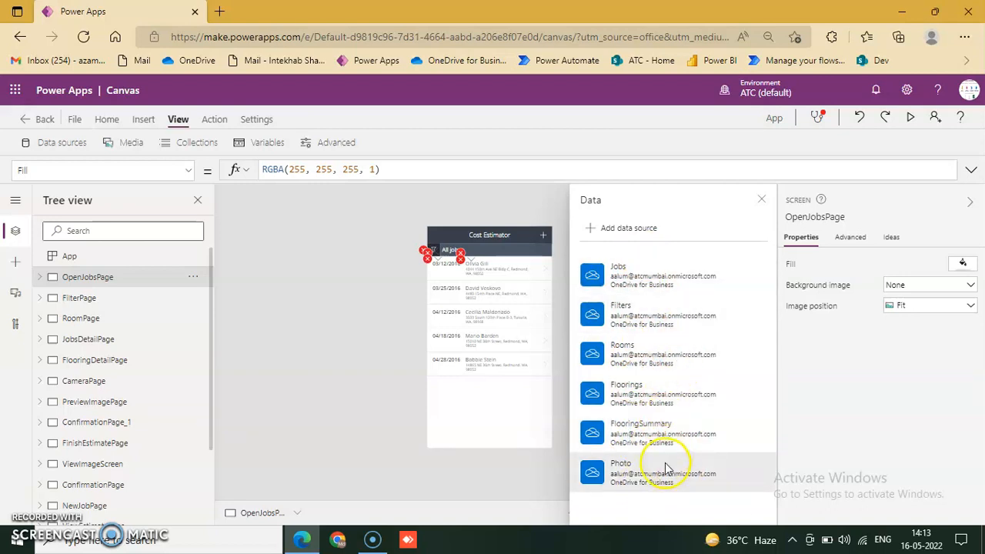
mouse_move(616, 215)
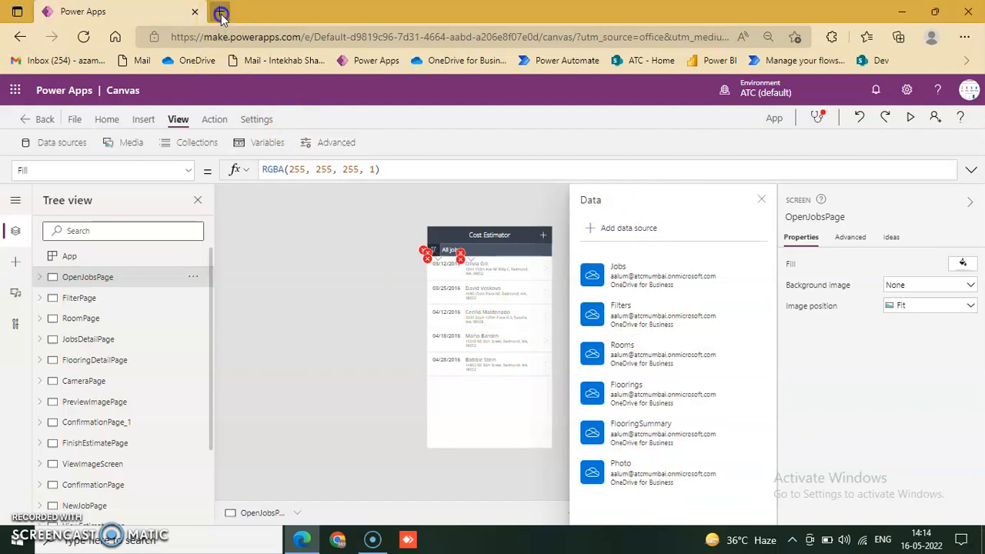
In a new tab, browse OneDrive to PowerApps > Templates > the newest CostEstimator folder.
left_click(221, 11)
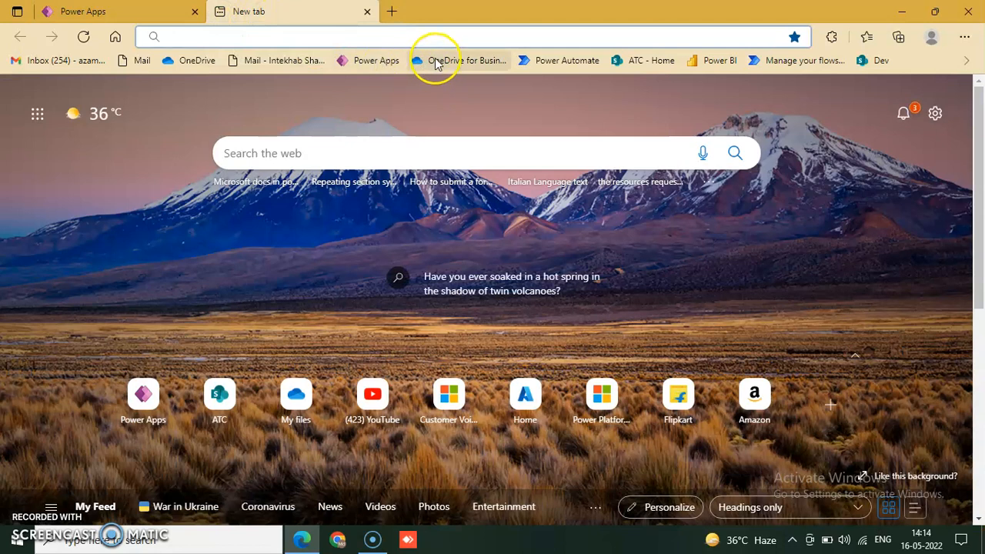
left_click(458, 60)
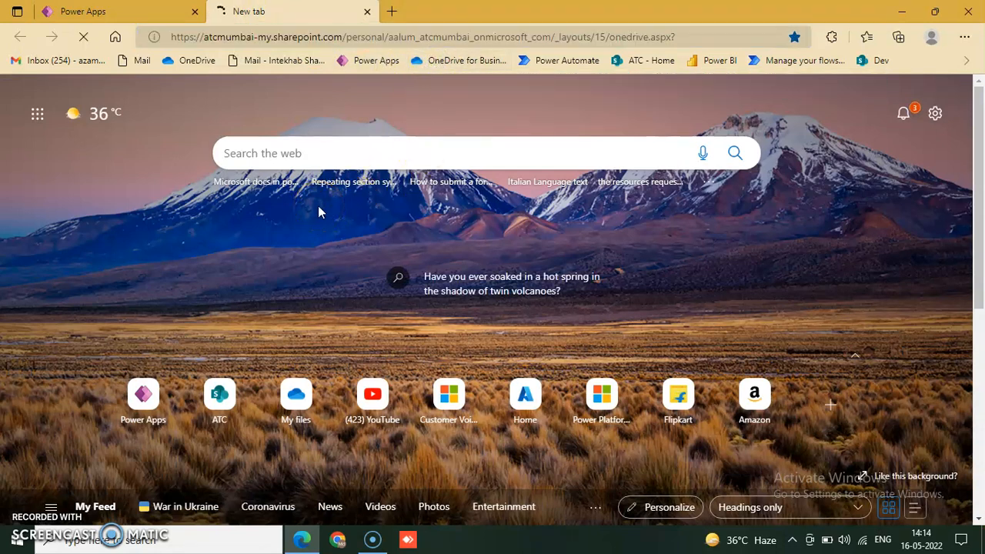
left_click(295, 395)
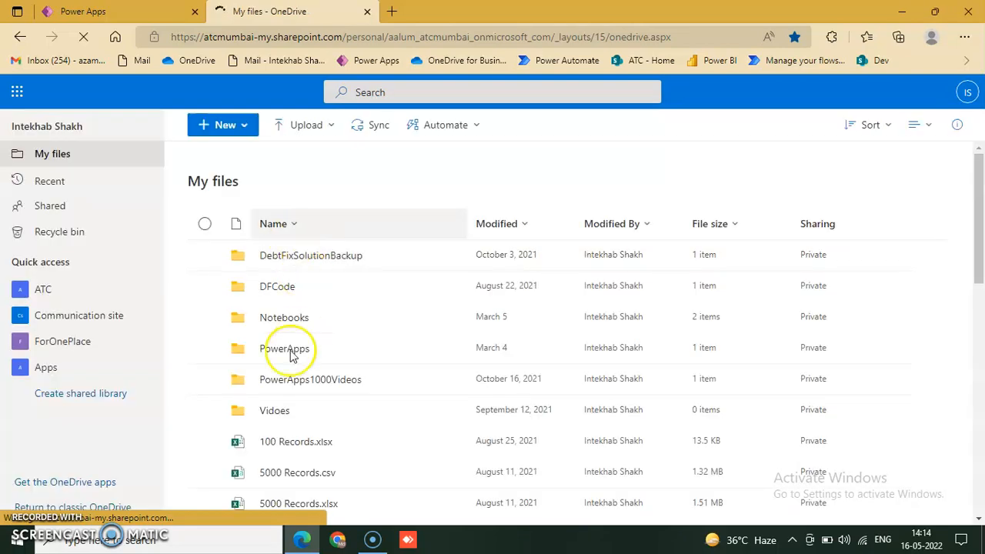
left_click(284, 348)
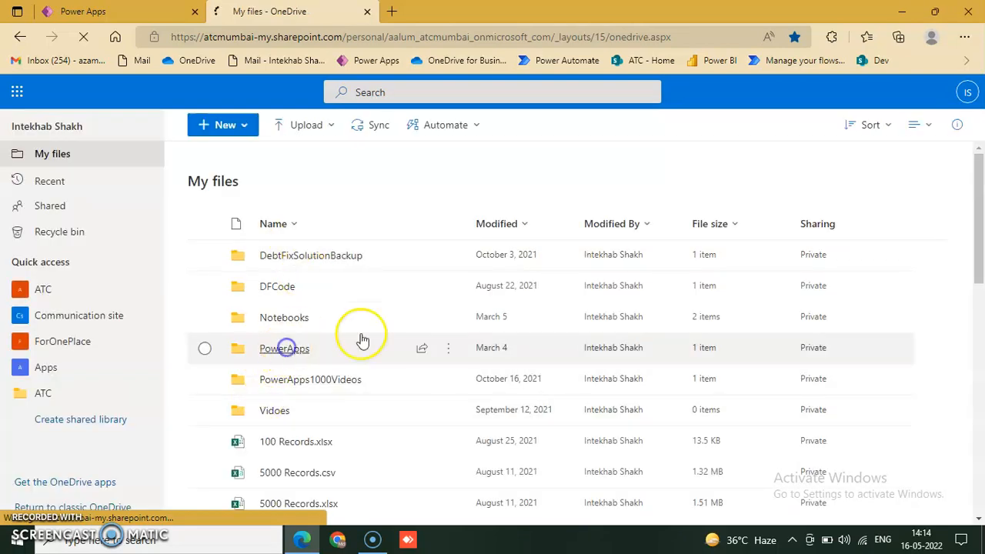
left_click(284, 348)
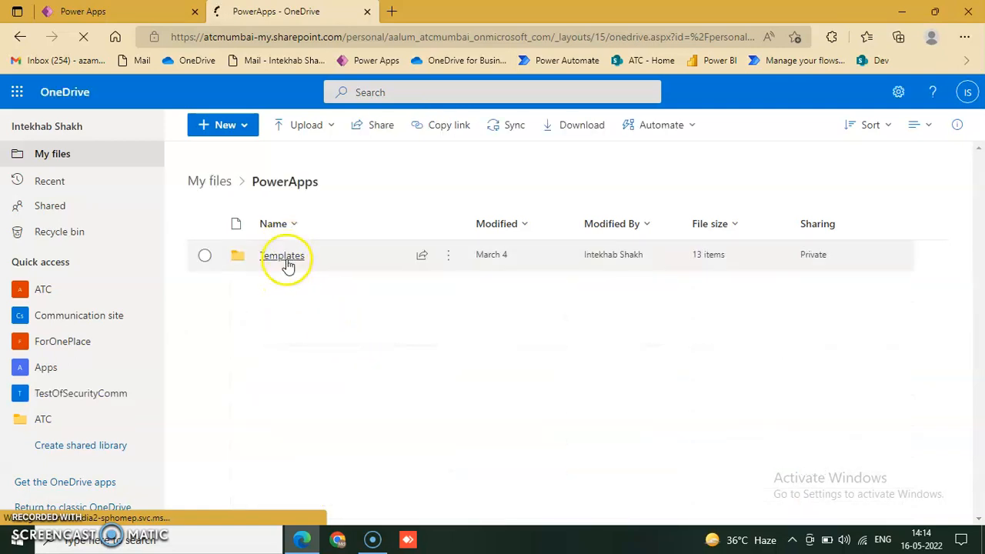
left_click(283, 255)
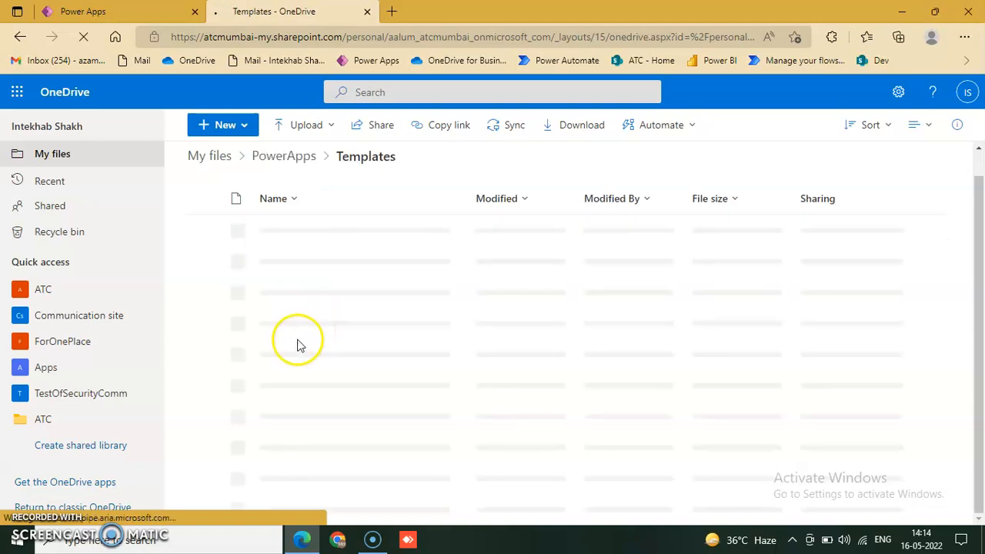
mouse_move(347, 300)
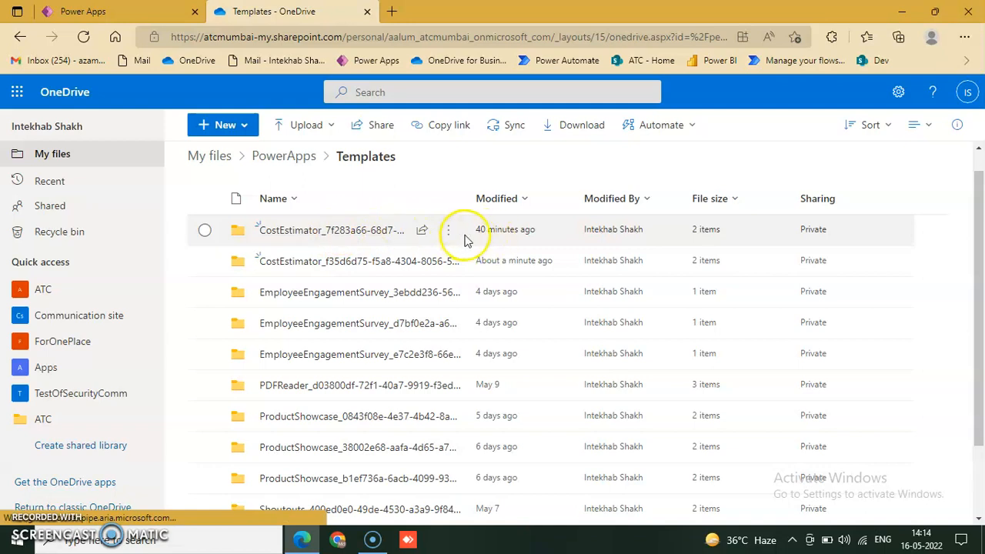
mouse_move(358, 261)
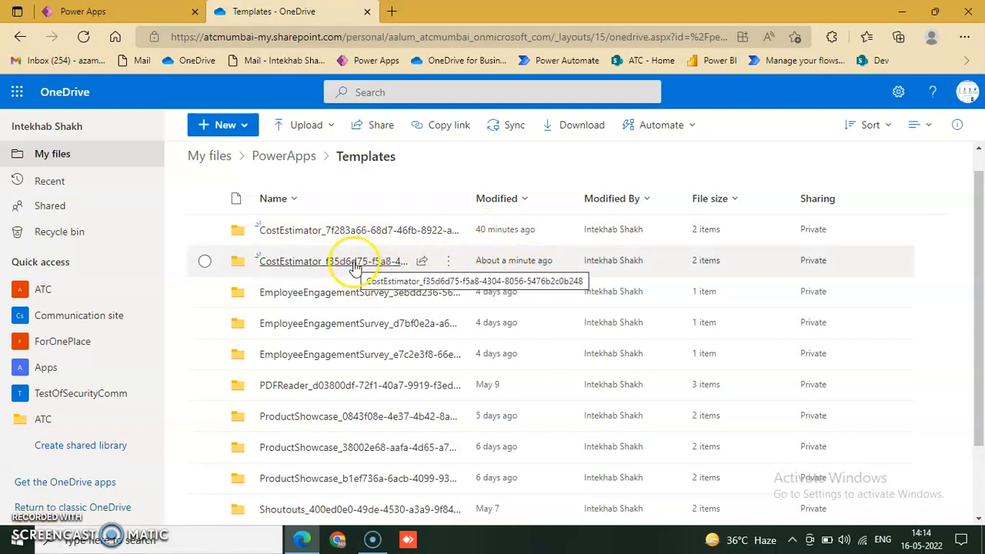
left_click(333, 260)
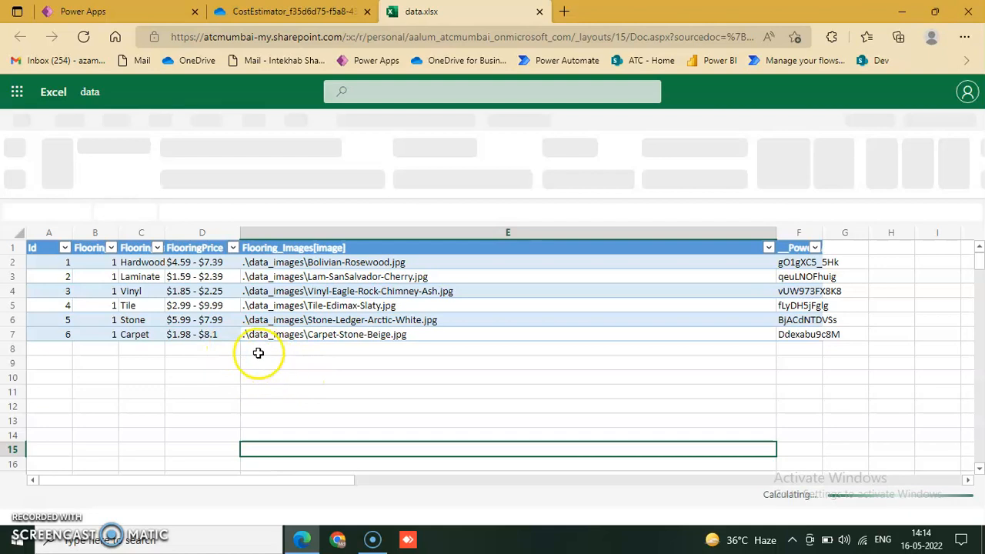
mouse_move(352, 432)
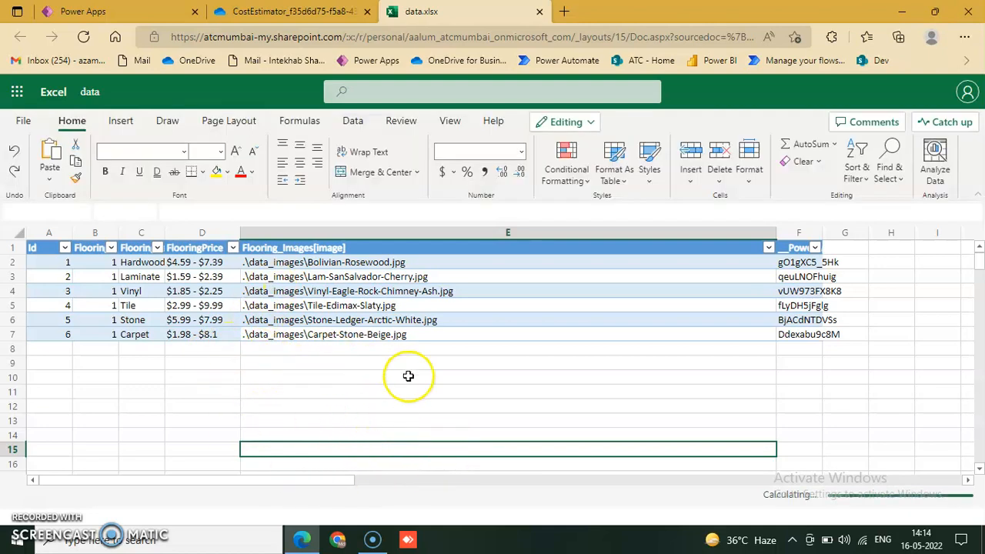
mouse_move(306, 408)
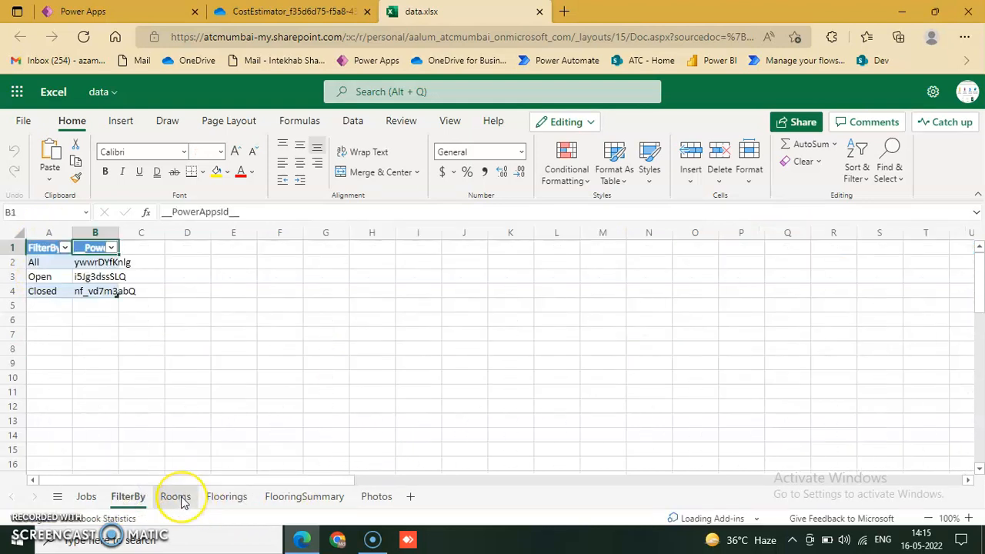
Review the Rooms, Floorings, FlooringSummary and Photos sheets of data.xlsx.
left_click(58, 318)
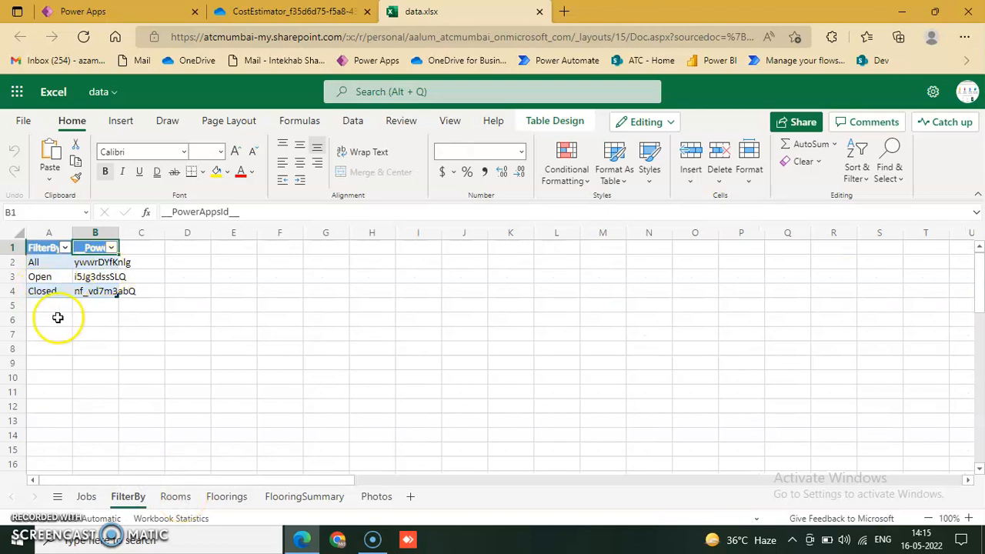
left_click(175, 496)
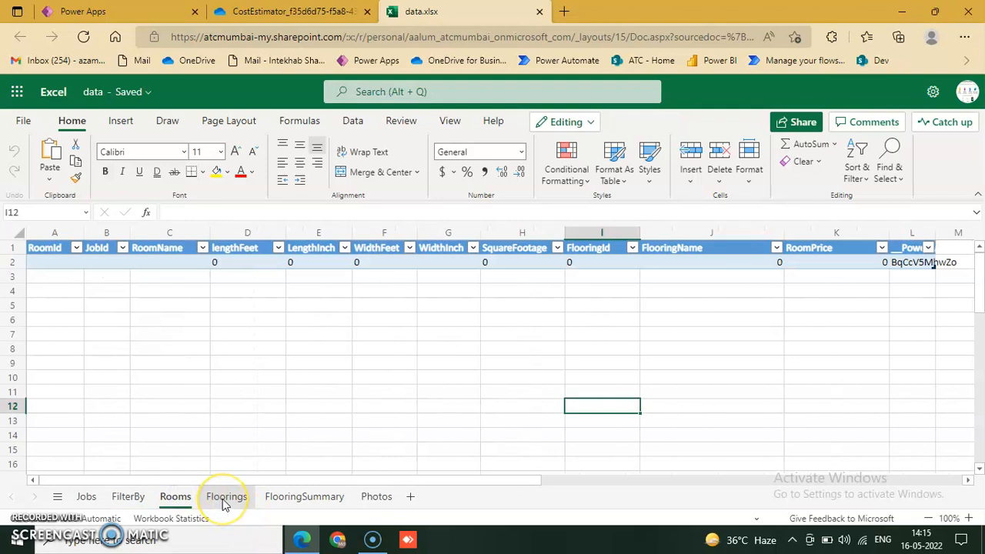
left_click(226, 496)
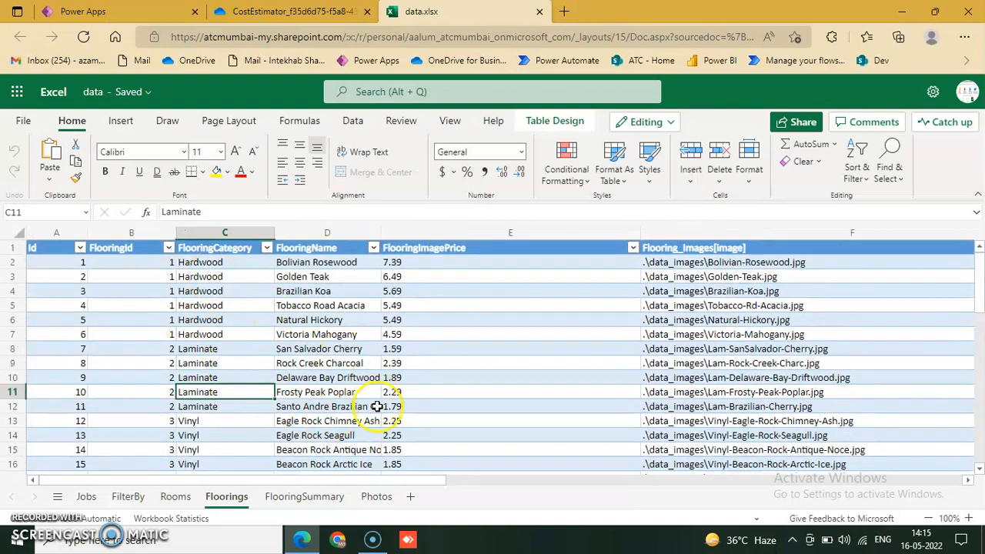
left_click(376, 496)
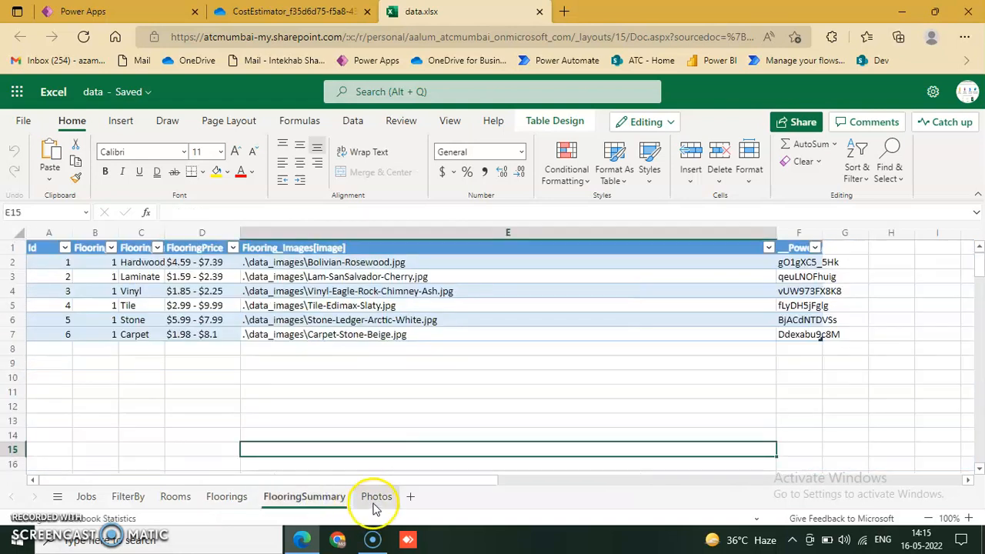
mouse_move(513, 407)
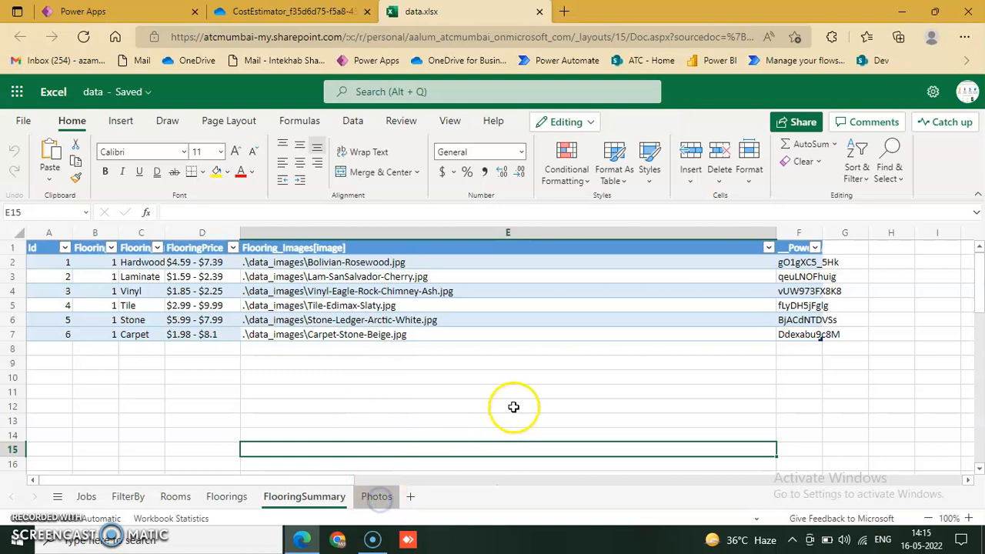
left_click(376, 497)
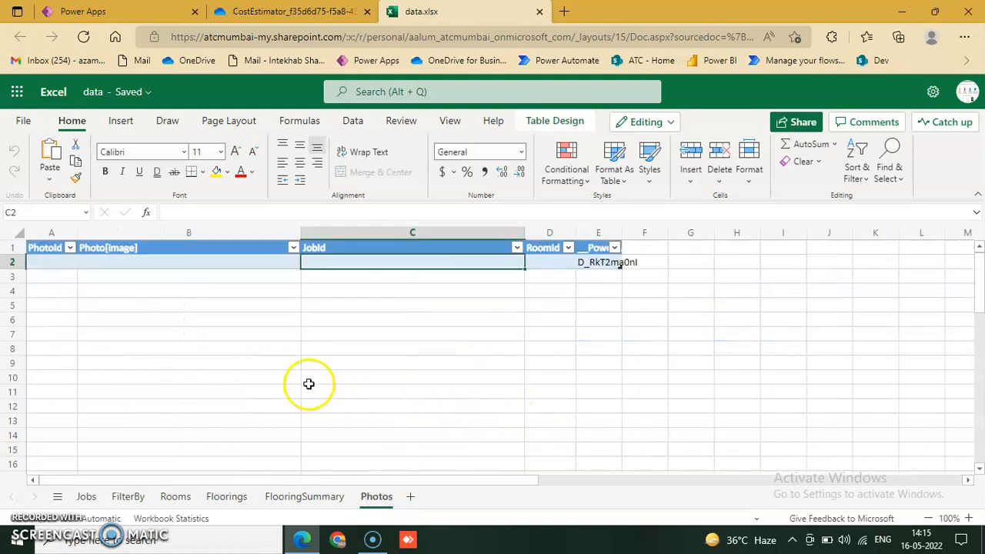
mouse_move(361, 457)
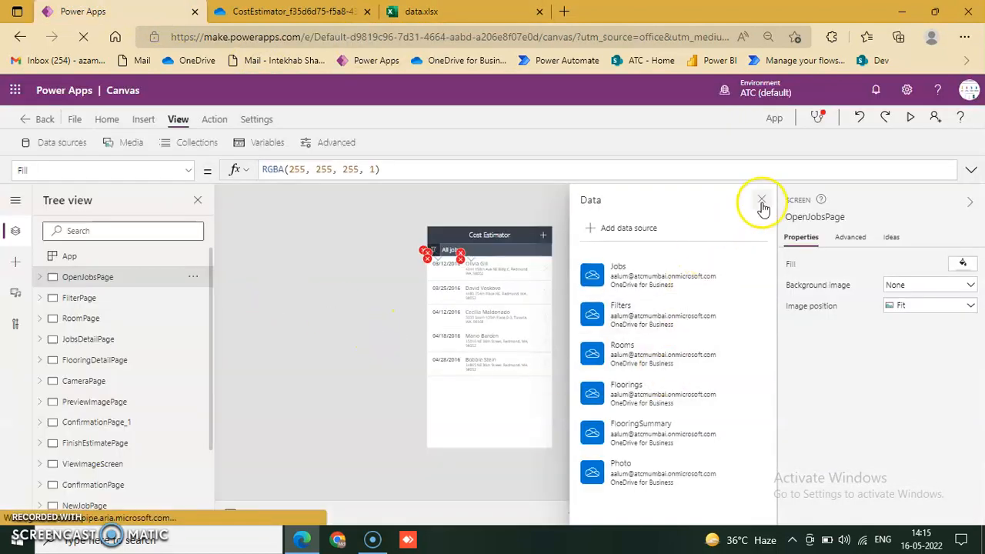
Close the Data pane and change the time label's formula to ThisItem.AppointmentTime.
left_click(762, 201)
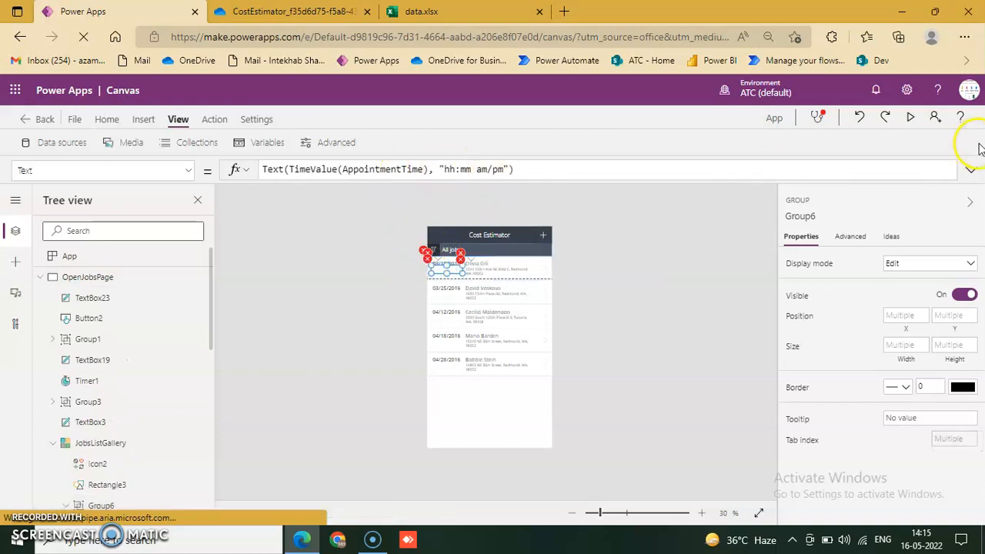
left_click(396, 169)
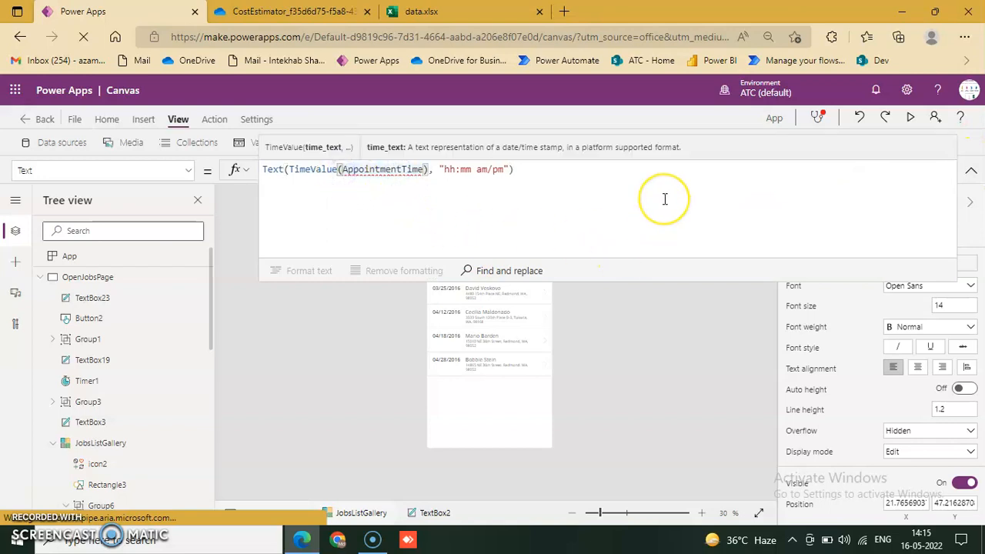
mouse_move(663, 197)
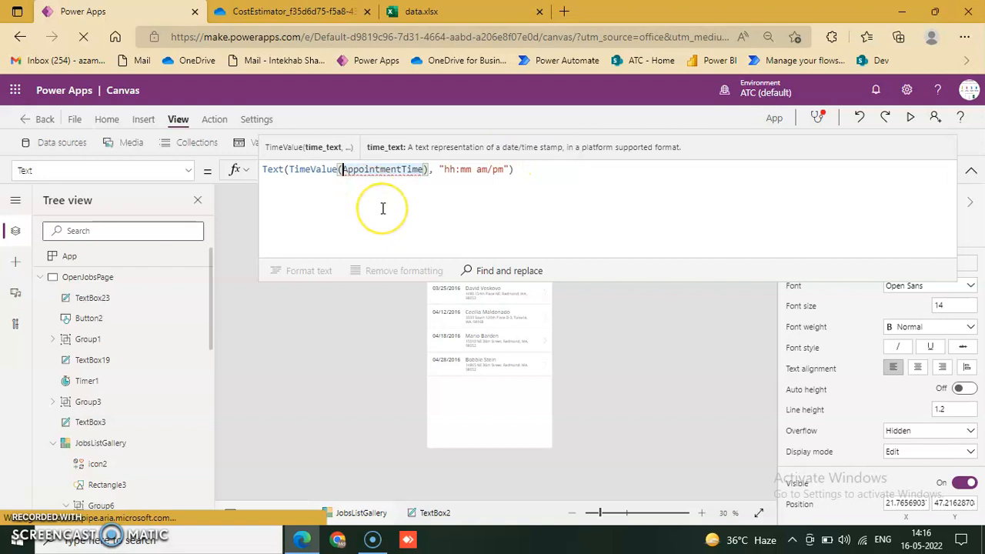
type("ThisItem.")
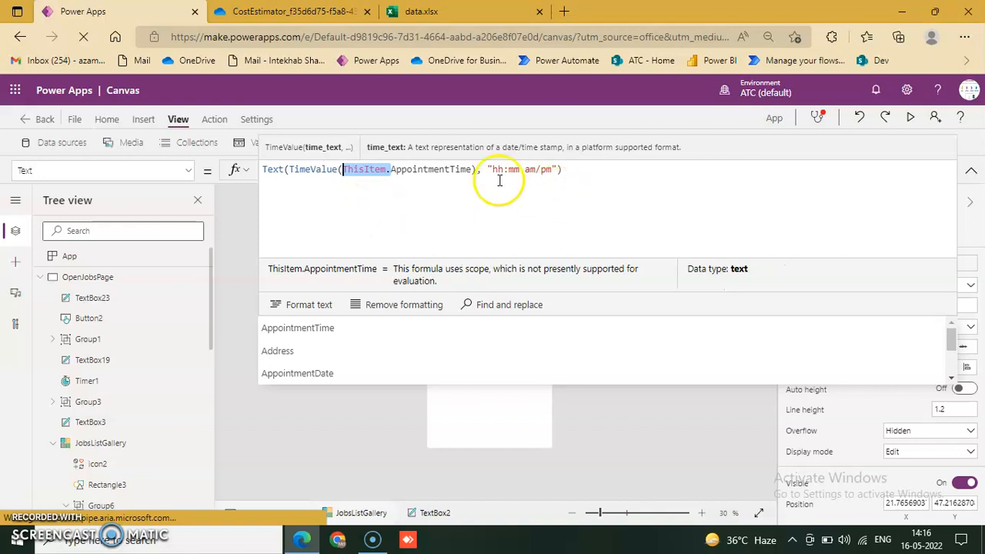
mouse_move(908, 214)
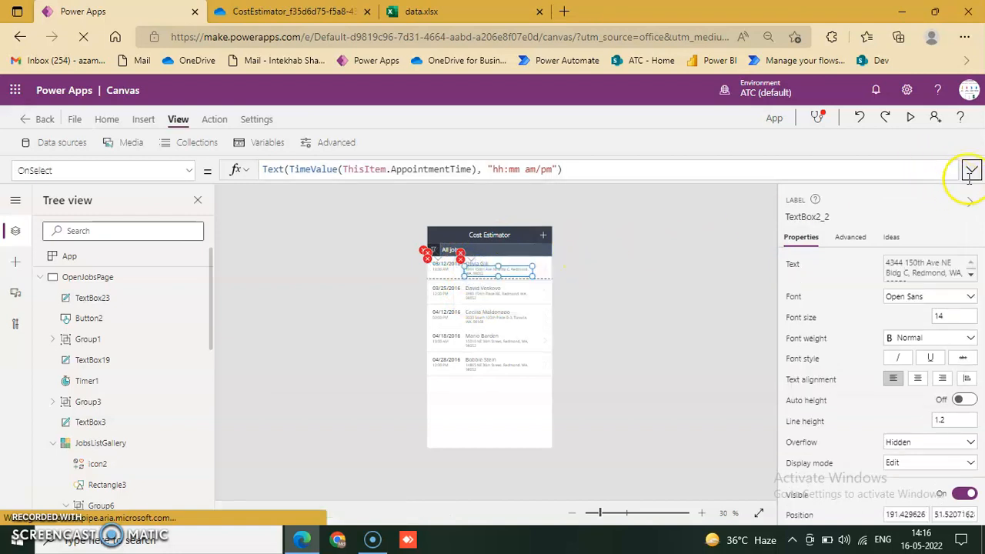
Change the job name label's Color formula to compare ThisItem.JobId with Rooms.JobId.
left_click(970, 170)
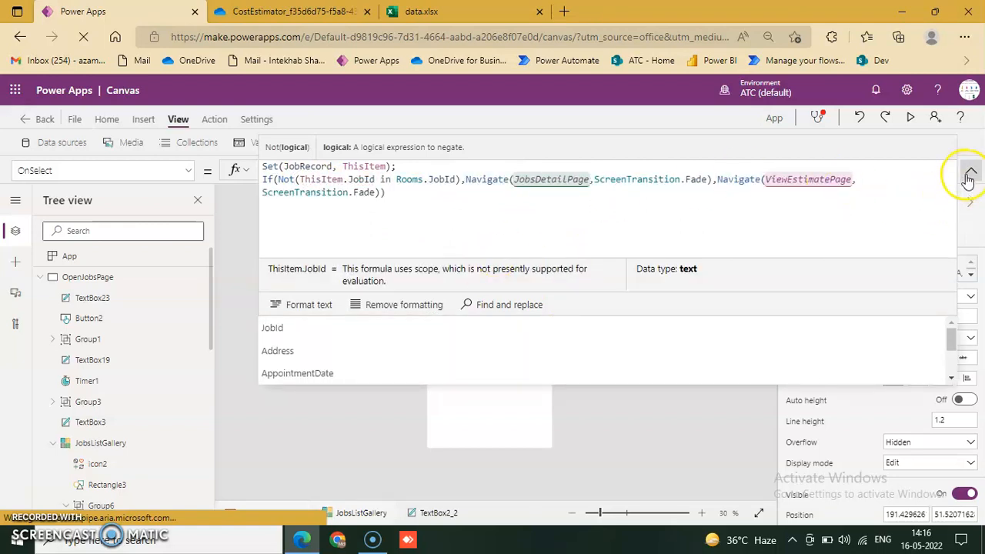
left_click(971, 171)
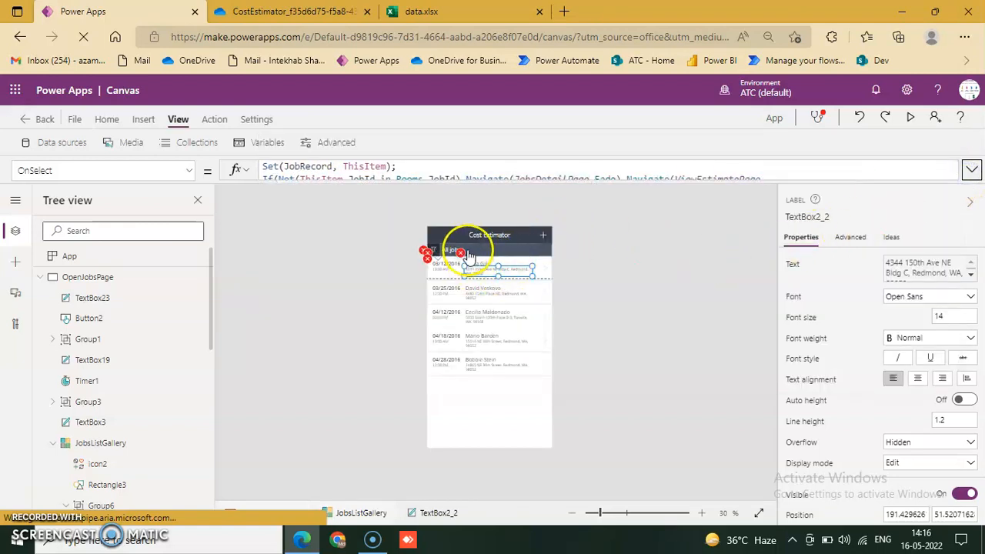
left_click(100, 170)
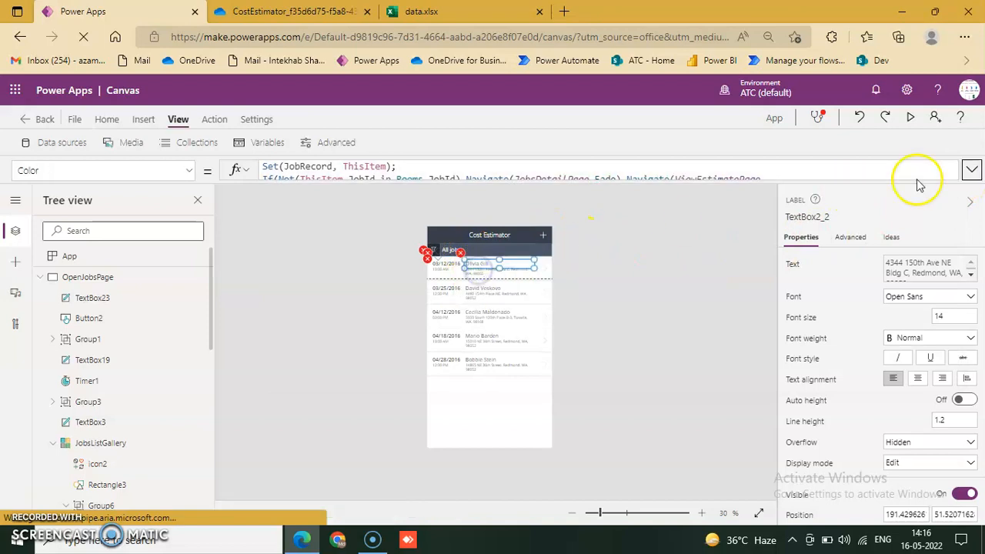
left_click(971, 170)
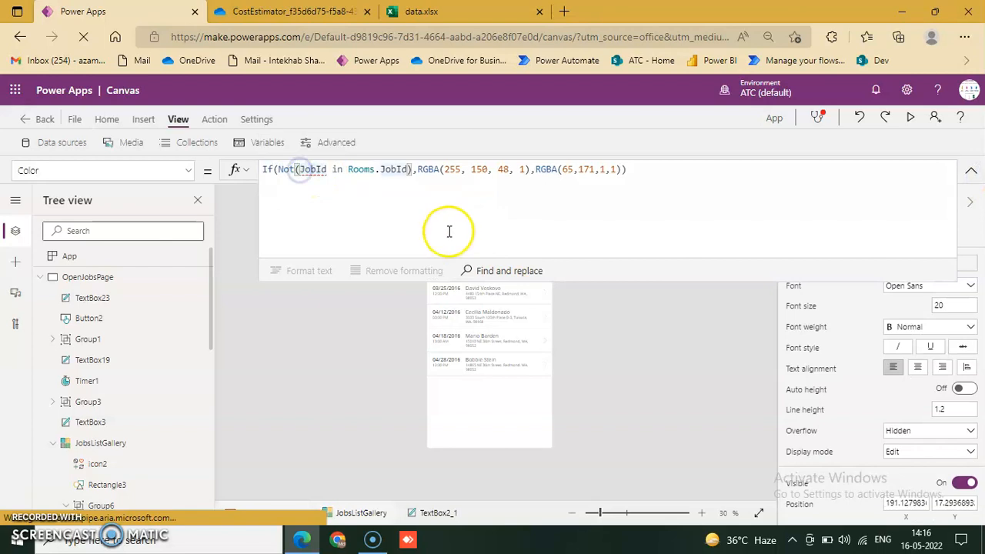
type("ThisItem.")
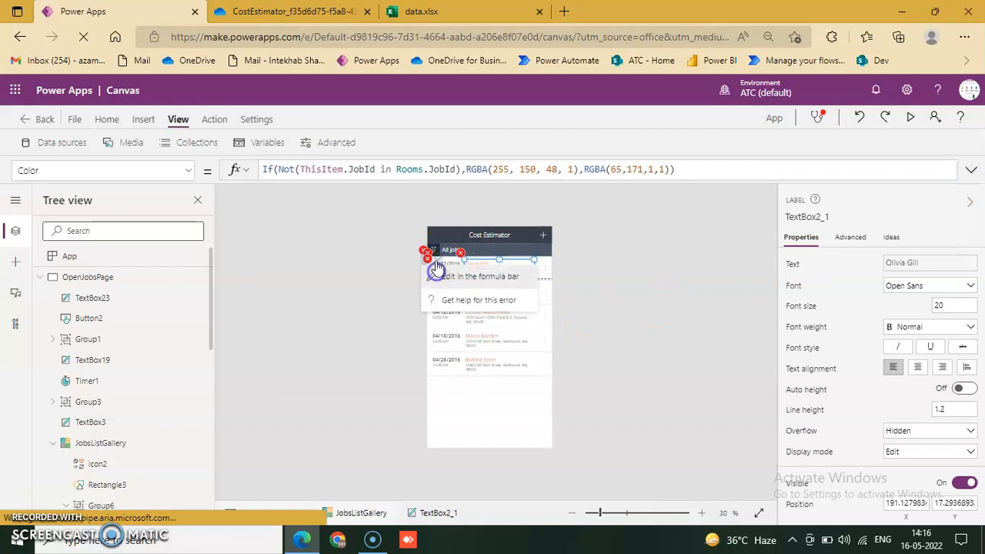
left_click(447, 266)
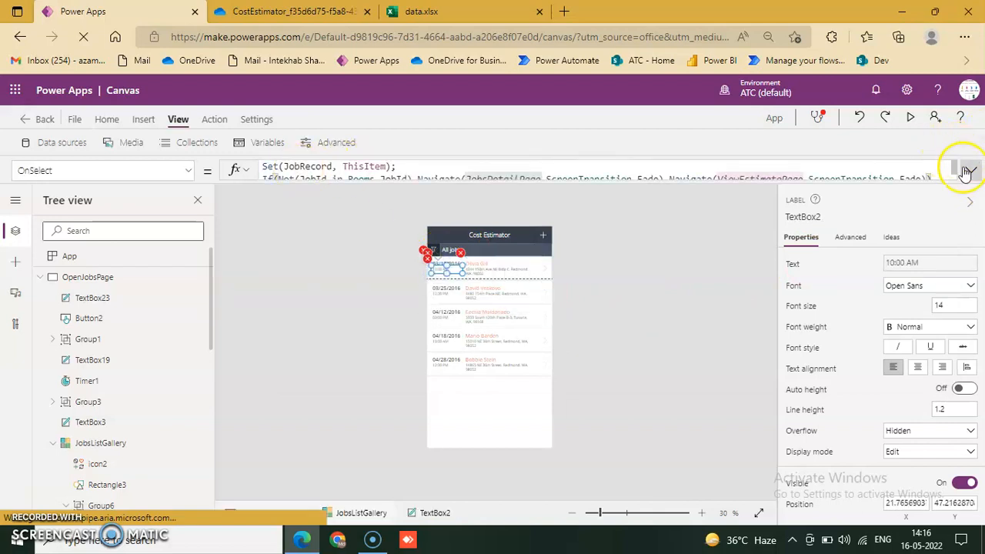
Change the time label's OnSelect condition from JobId to ThisItem.JobId in Rooms.JobId.
left_click(969, 170)
type("ThisItem.")
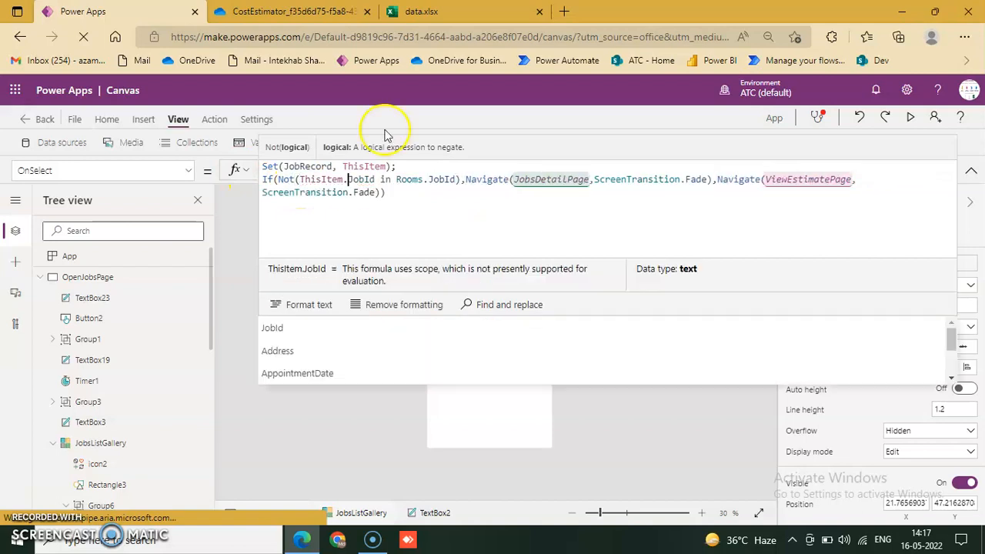
mouse_move(792, 308)
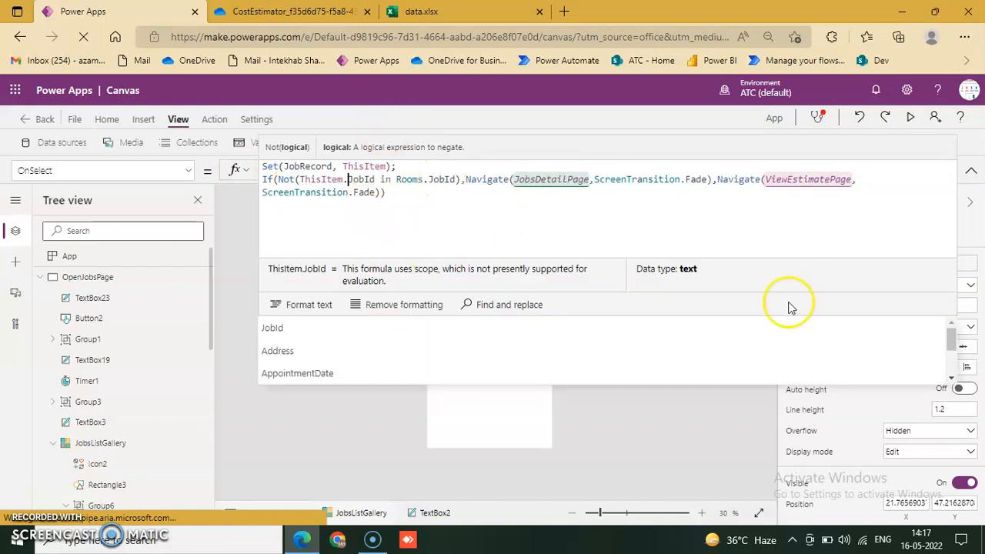
mouse_move(427, 190)
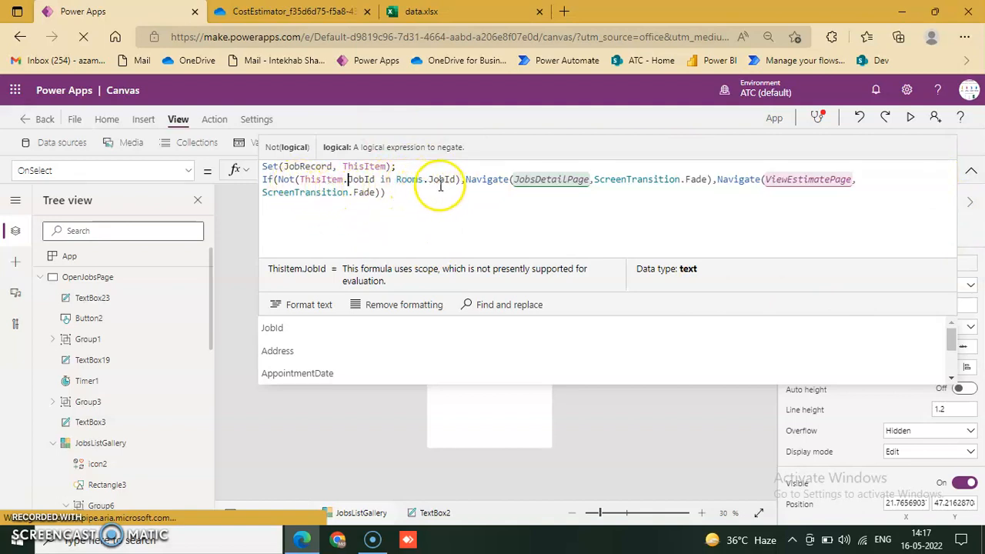
mouse_move(584, 198)
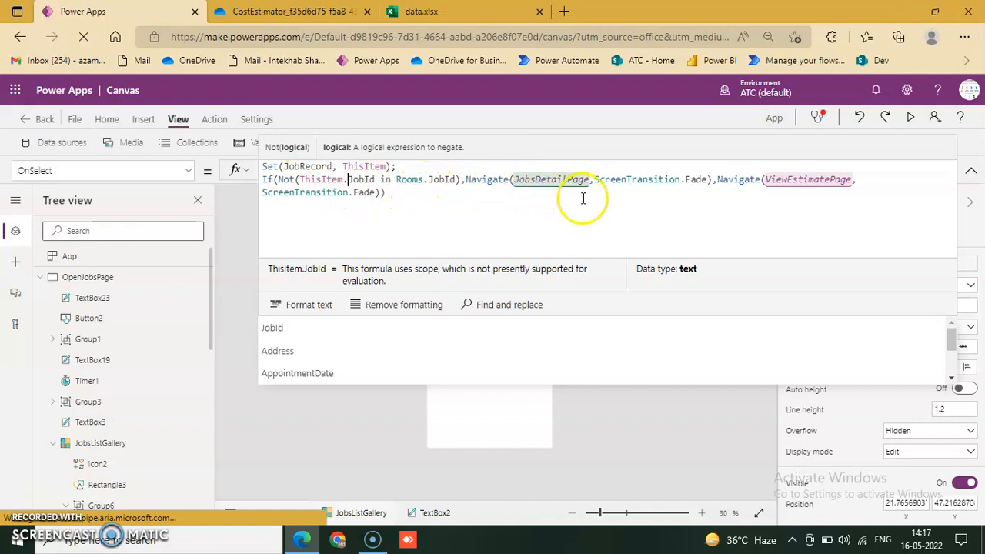
mouse_move(688, 174)
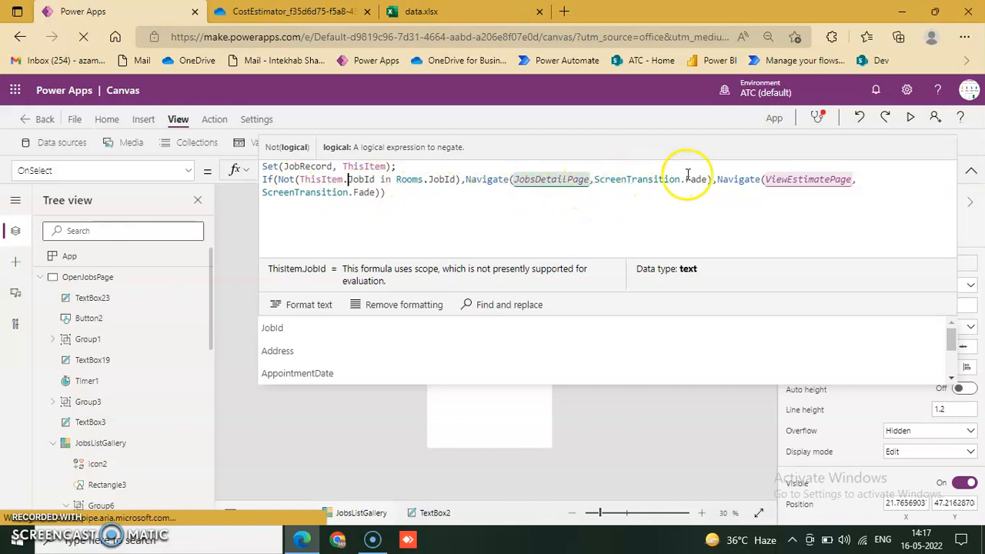
mouse_move(806, 189)
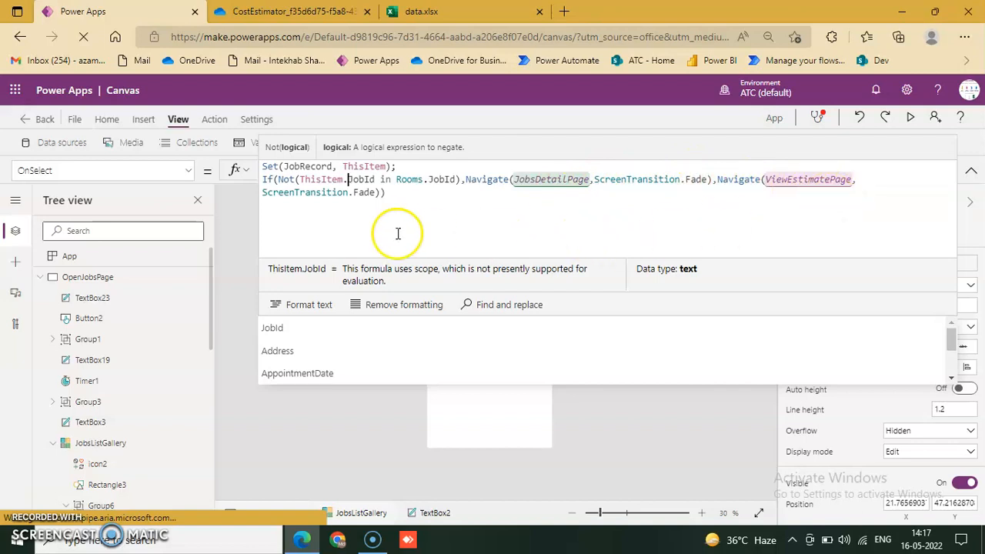
mouse_move(313, 198)
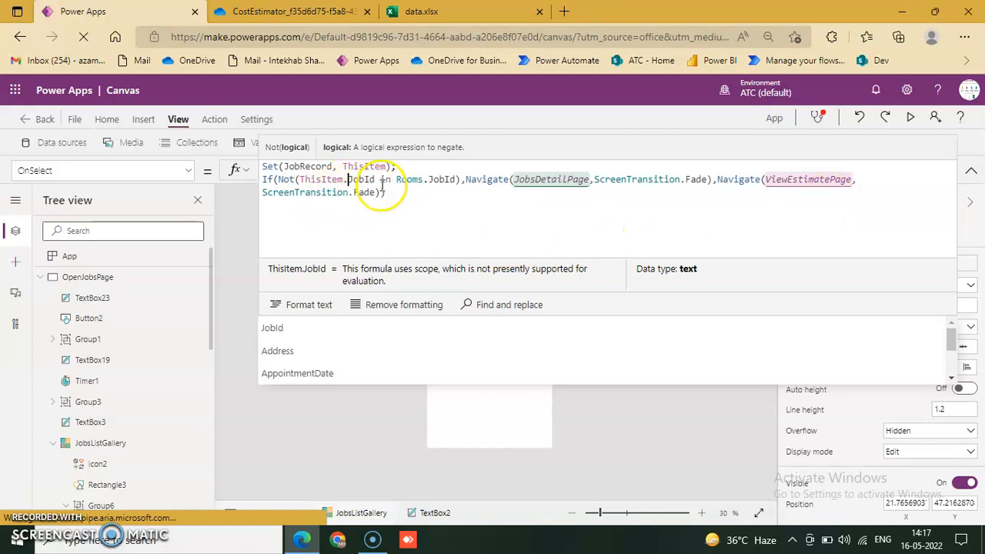
mouse_move(548, 217)
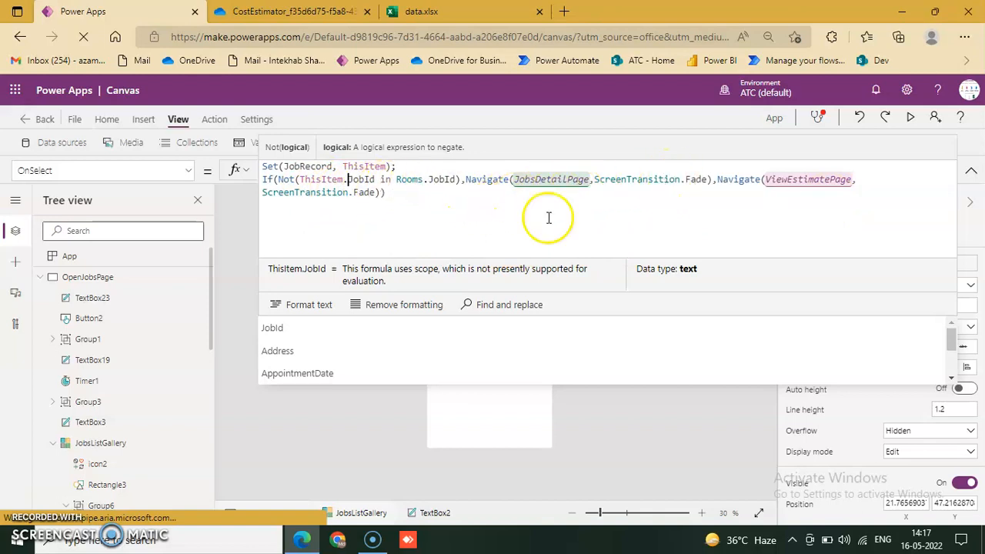
mouse_move(405, 194)
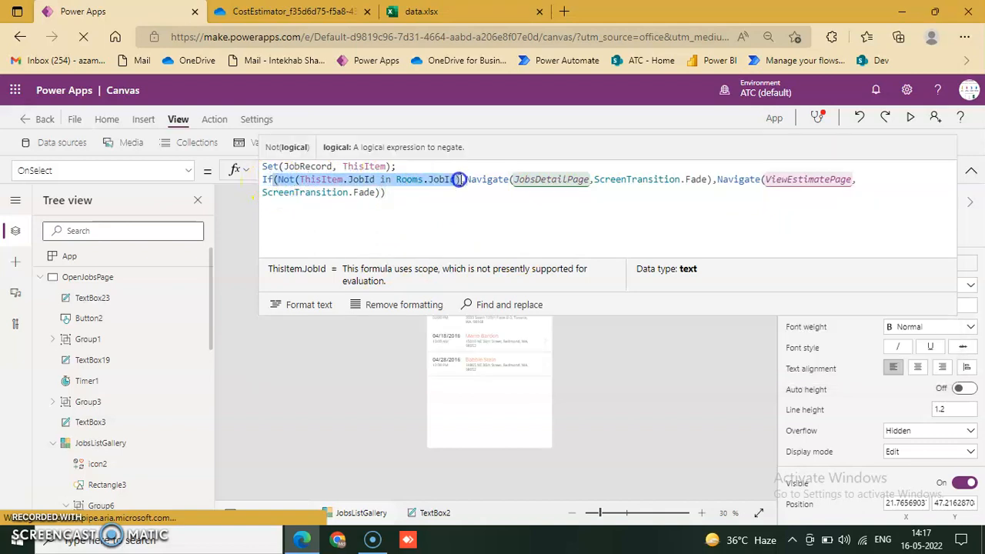
left_click(467, 207)
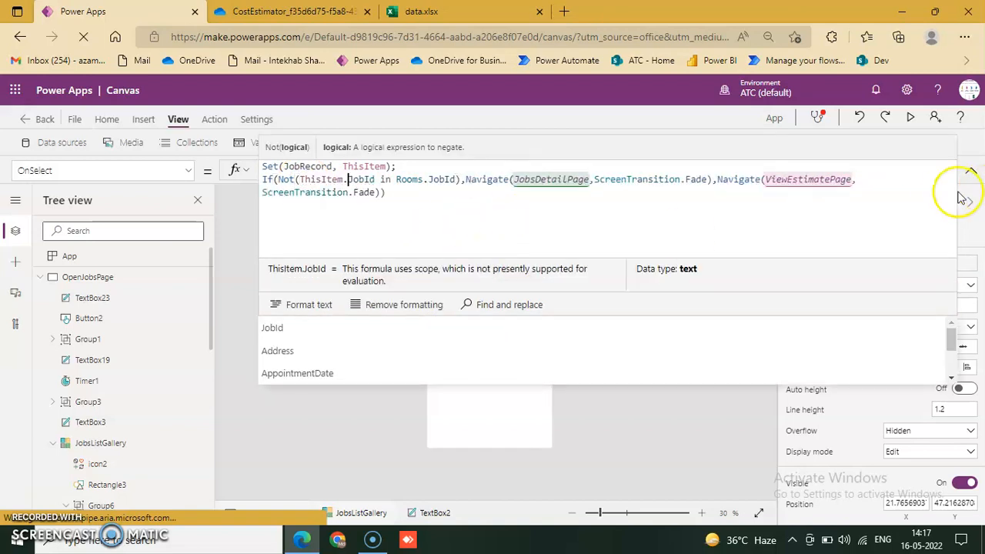
left_click(972, 170)
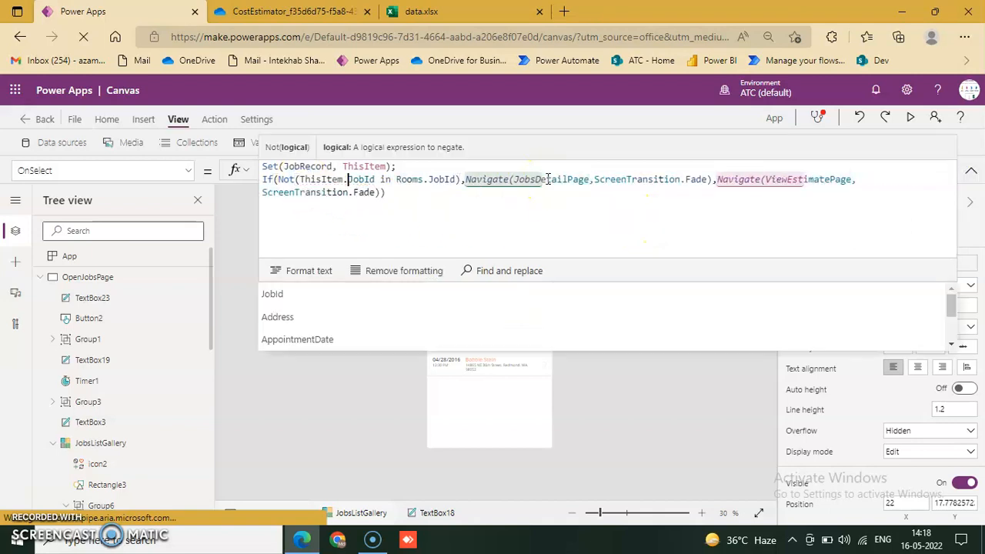
On FilterPage, set TextBox2_9's Text to ThisItem.FilterBy so All, Open and Closed appear.
left_click(972, 170)
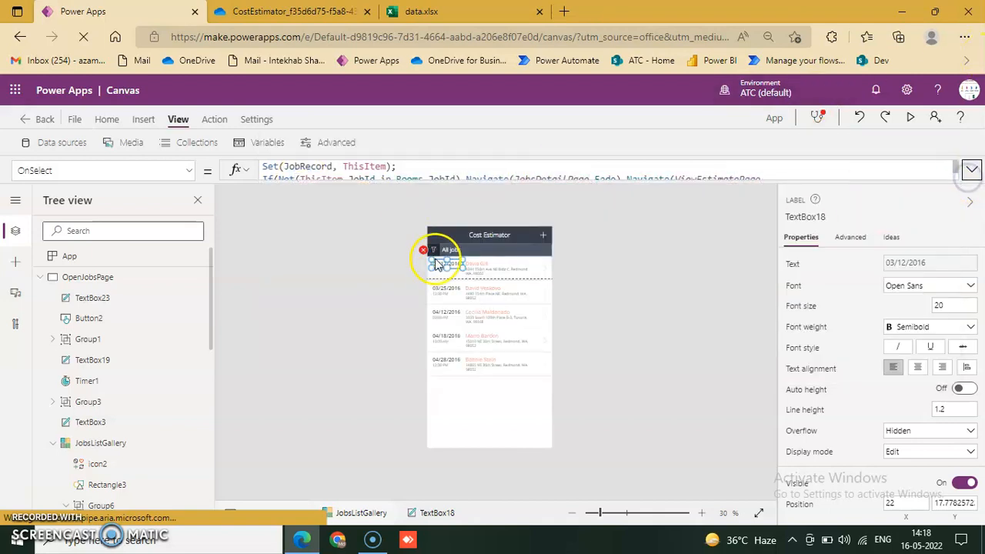
left_click(424, 250)
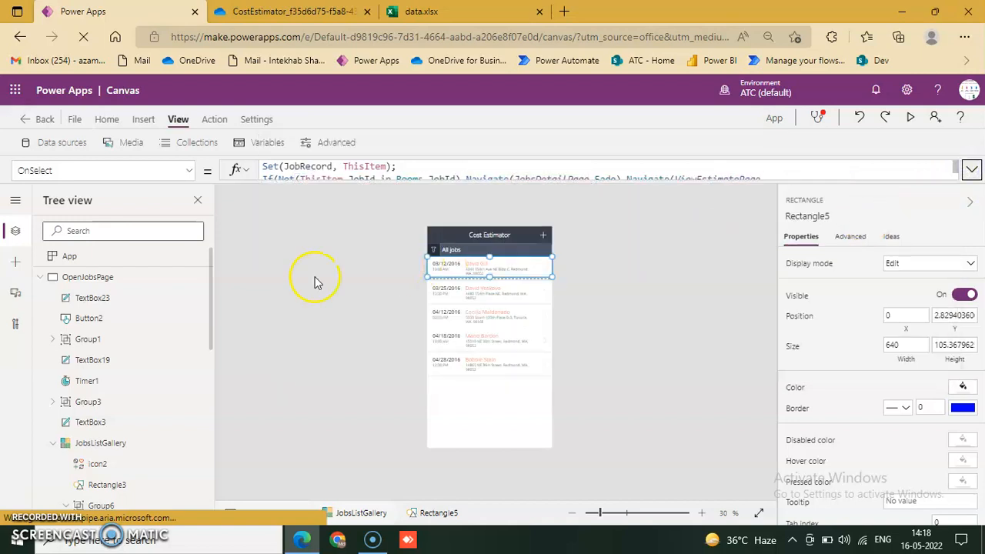
left_click(40, 277)
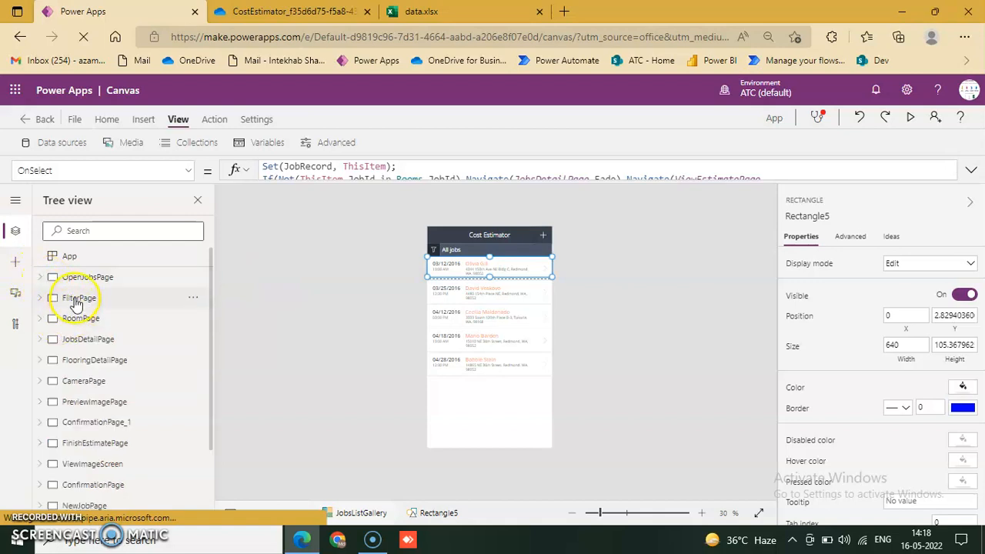
left_click(79, 297)
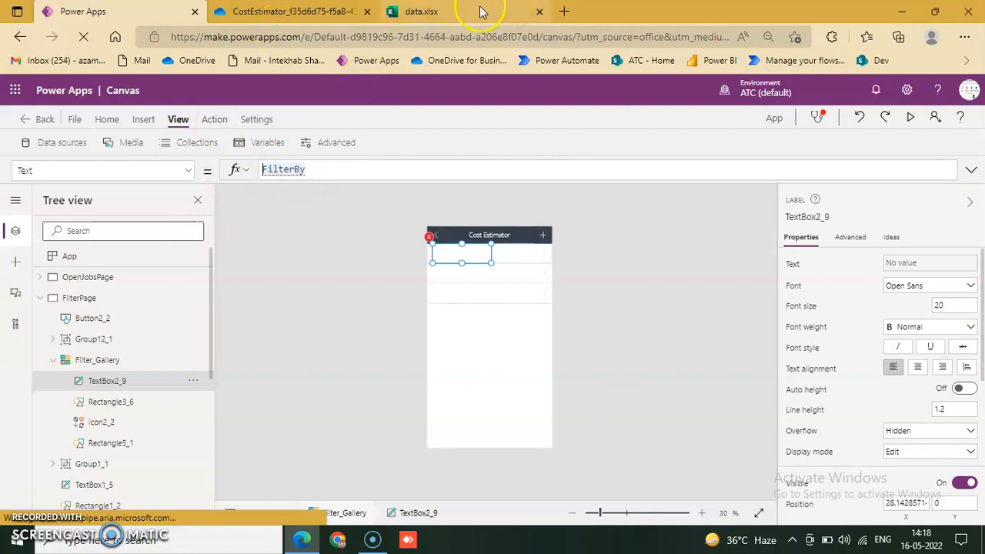
left_click(421, 11)
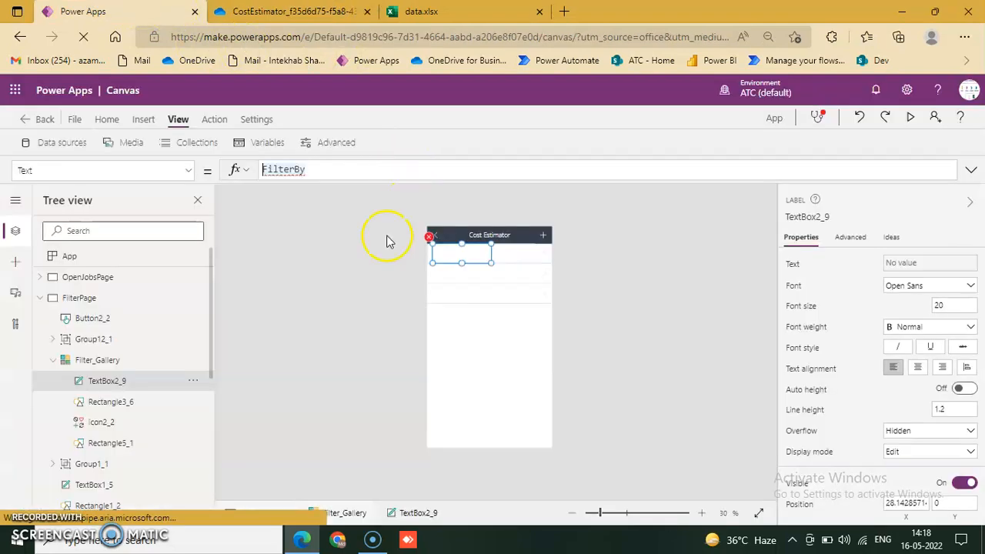
mouse_move(630, 168)
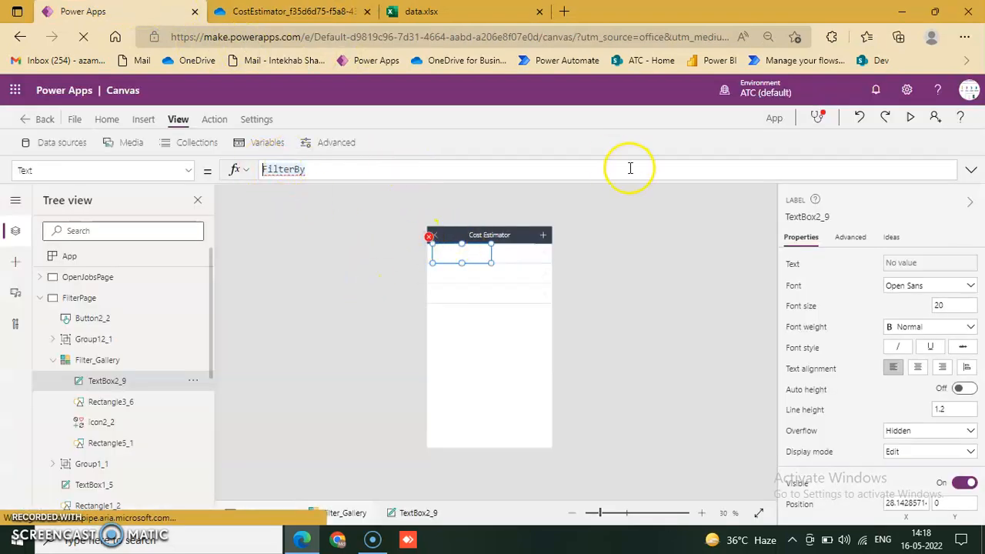
type("ThisItem.")
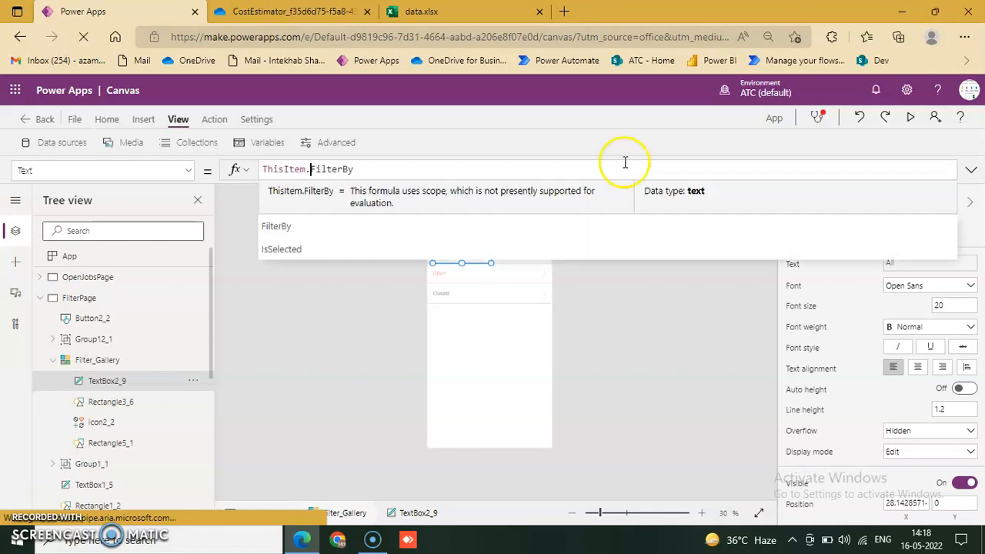
left_click(481, 362)
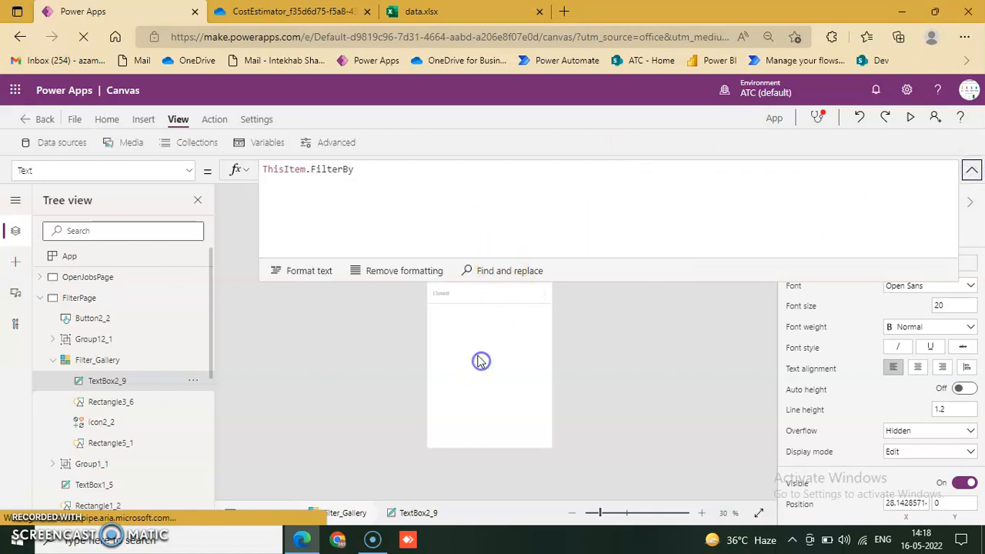
left_click(97, 360)
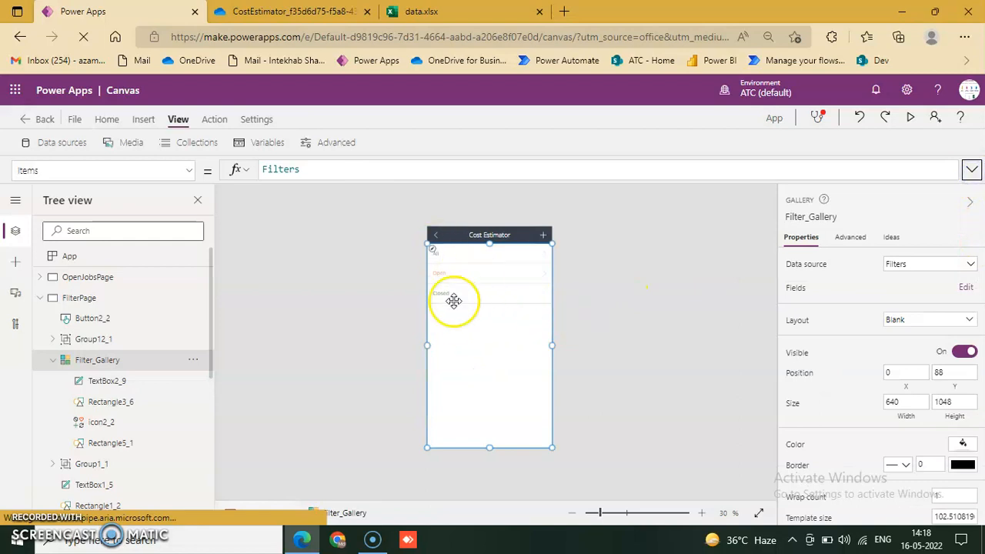
mouse_move(454, 347)
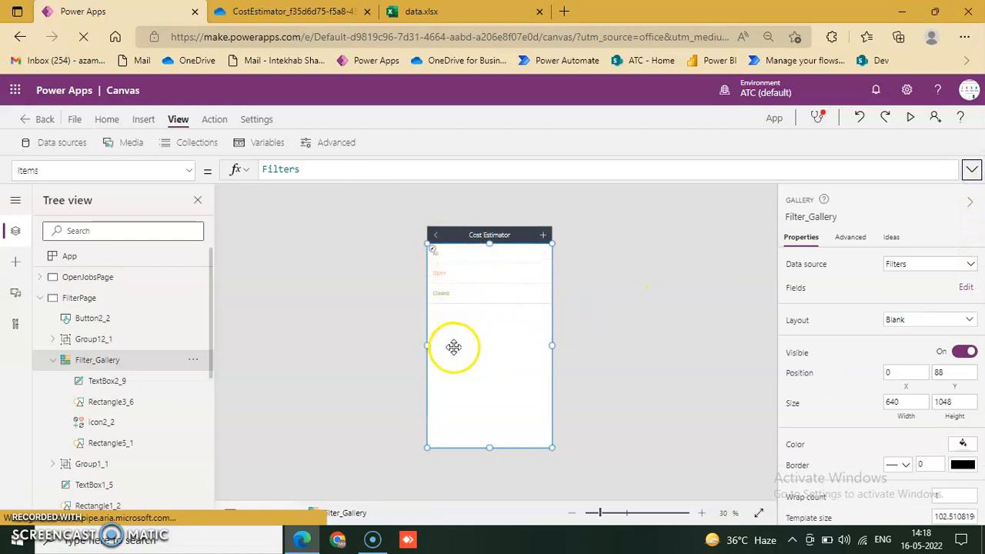
mouse_move(501, 388)
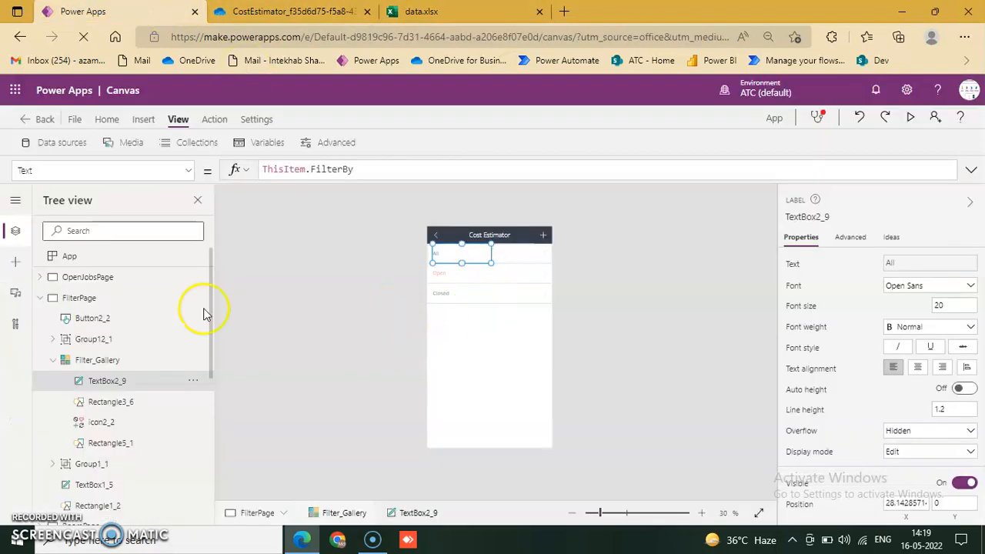
Use the FlooringName error to set the flooring labels to ThisItem.FlooringName and ThisItem.FlooringImagePrice.
left_click(40, 298)
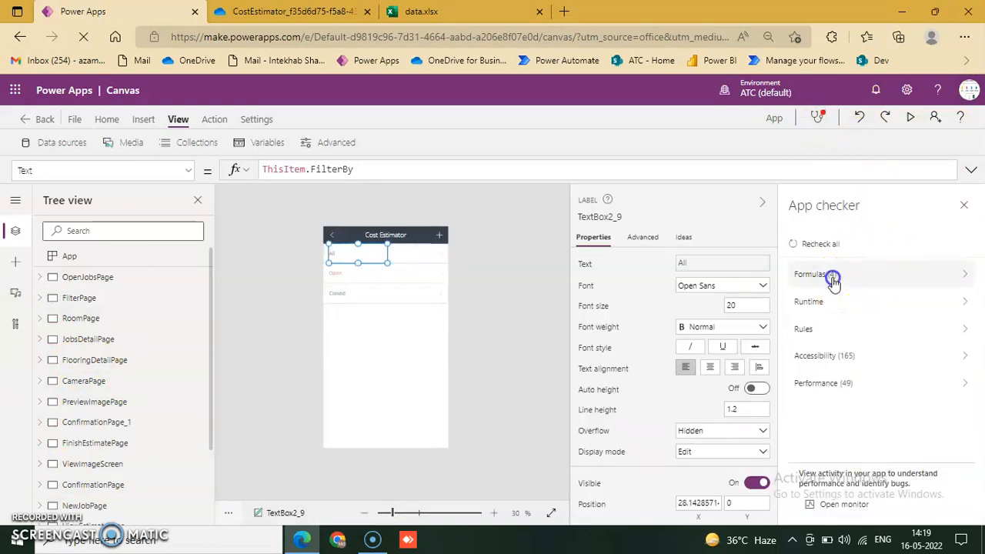
left_click(809, 274)
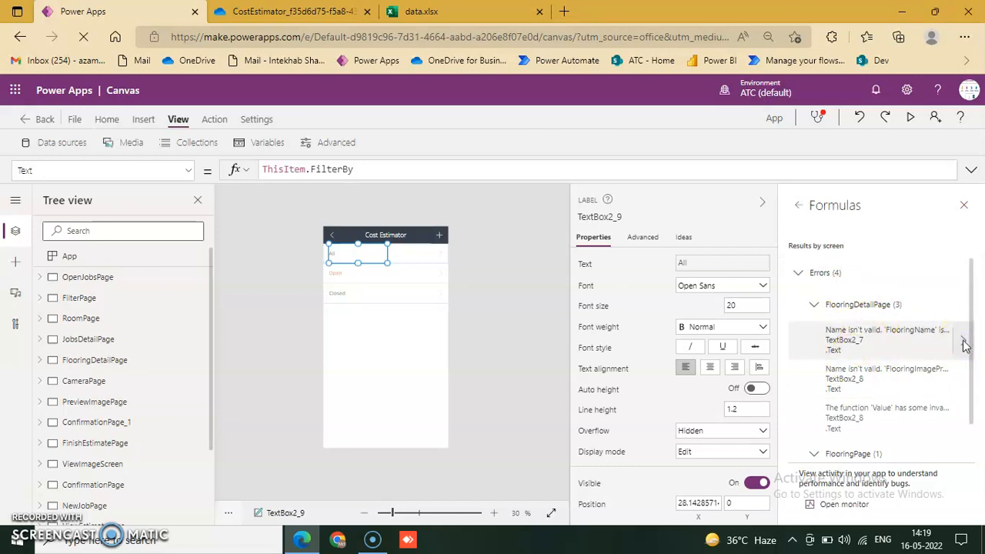
left_click(885, 340)
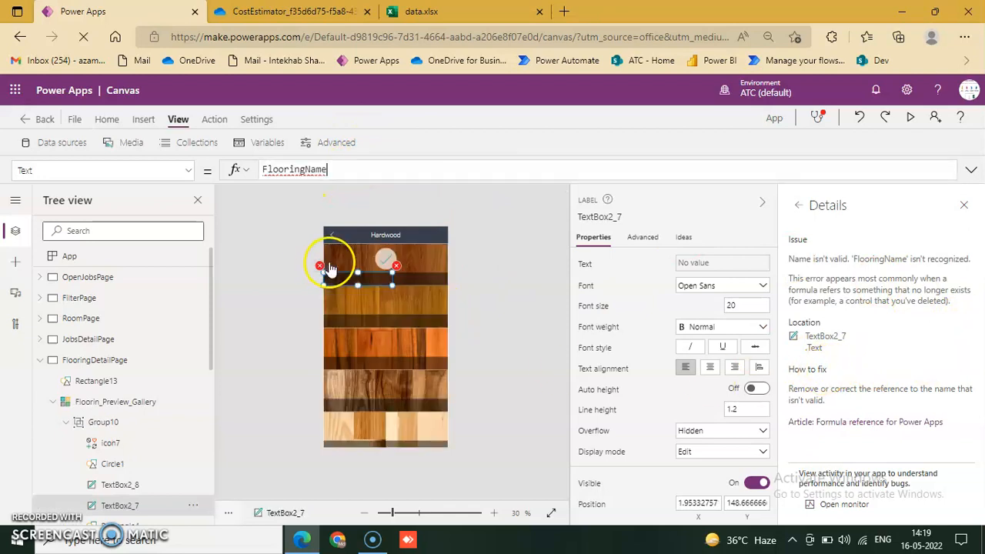
mouse_move(320, 266)
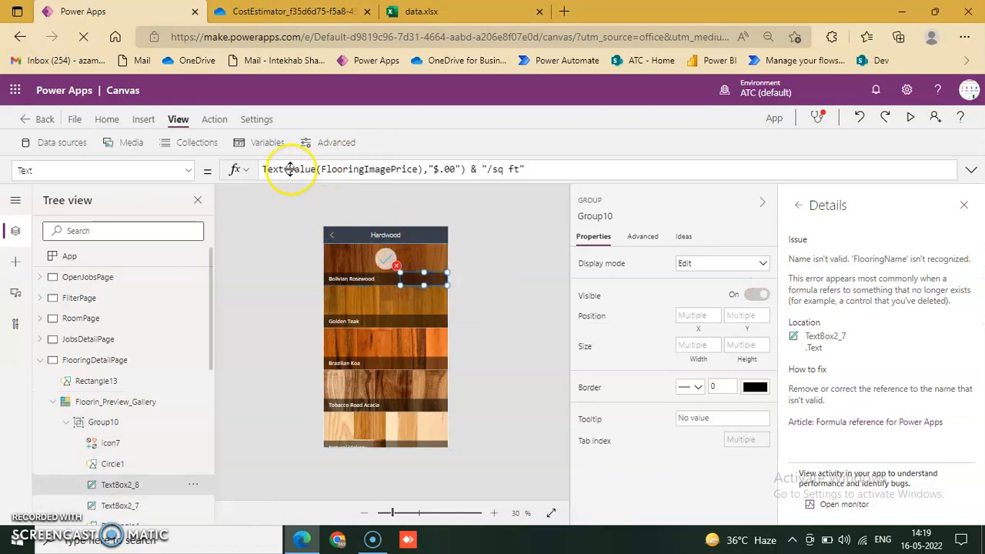
left_click(291, 170)
type("ThisItem.")
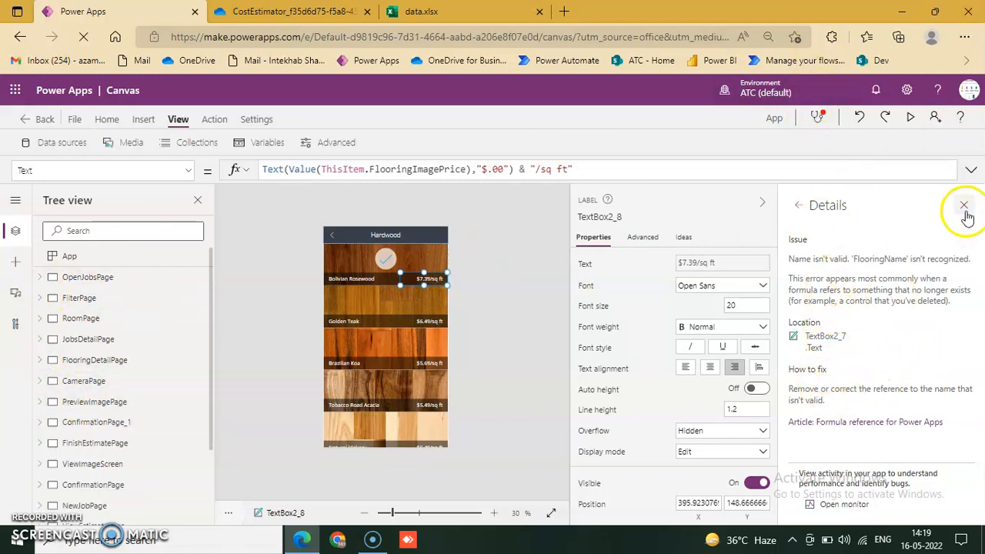
Set TextBox2_24's Text to ThisItem.FlooringPrice, then close the error Details pane.
left_click(964, 205)
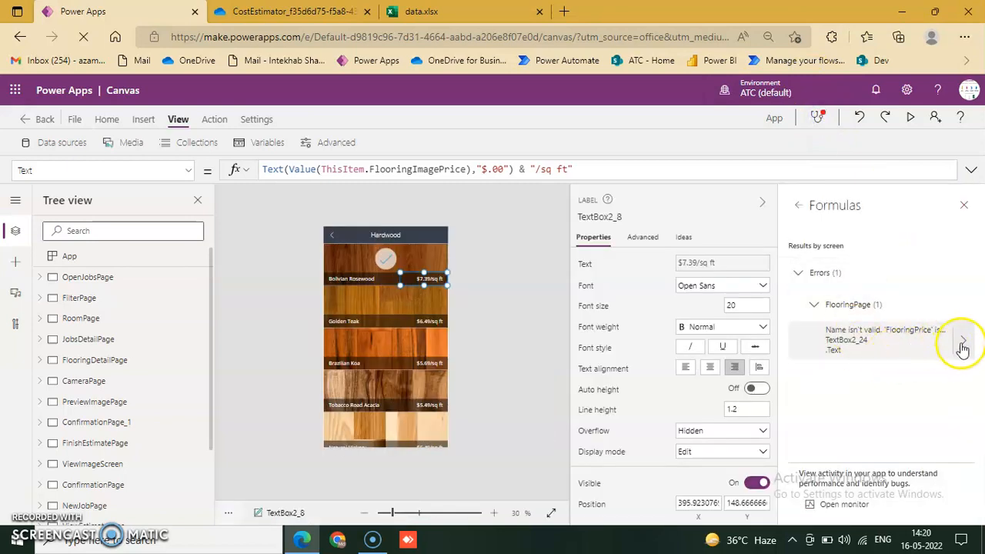
left_click(961, 341)
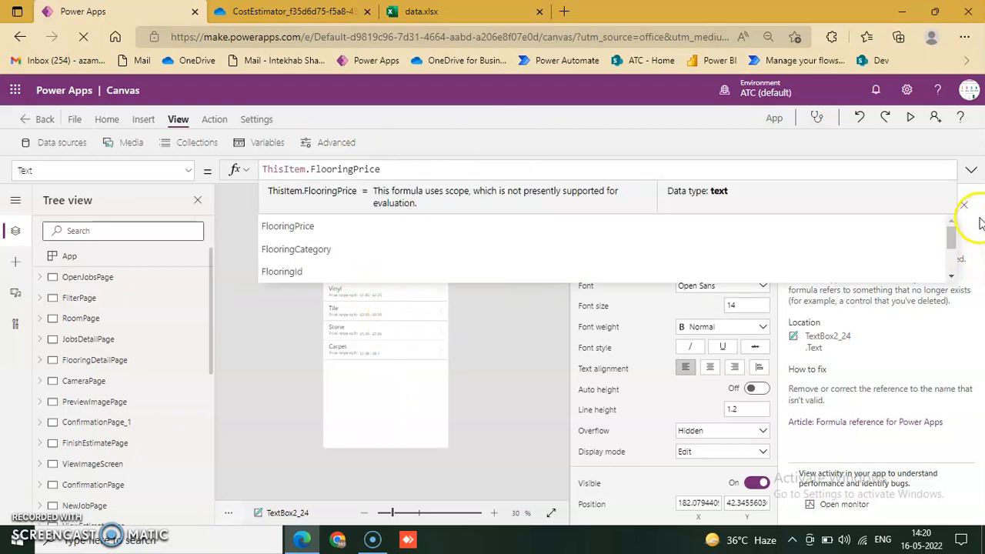
left_click(972, 169)
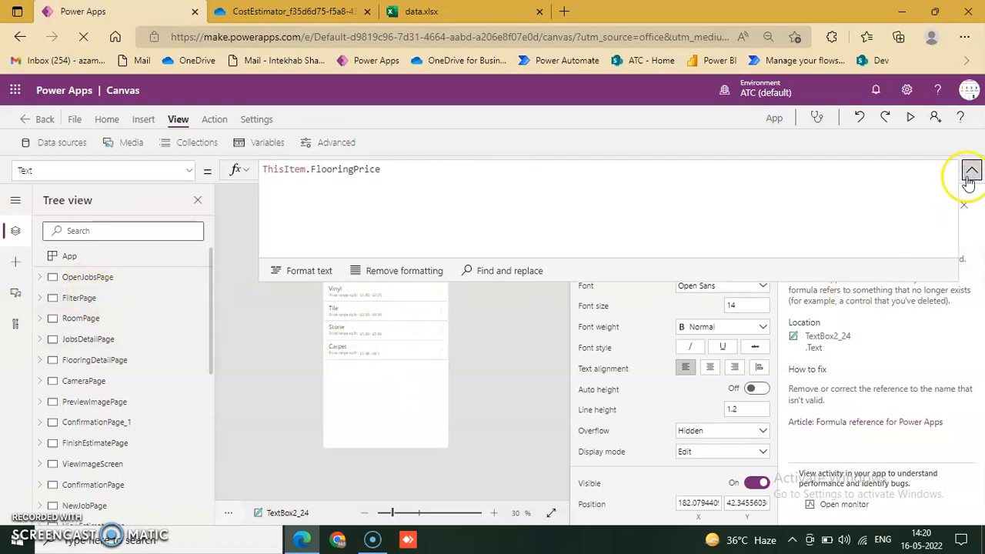
left_click(971, 169)
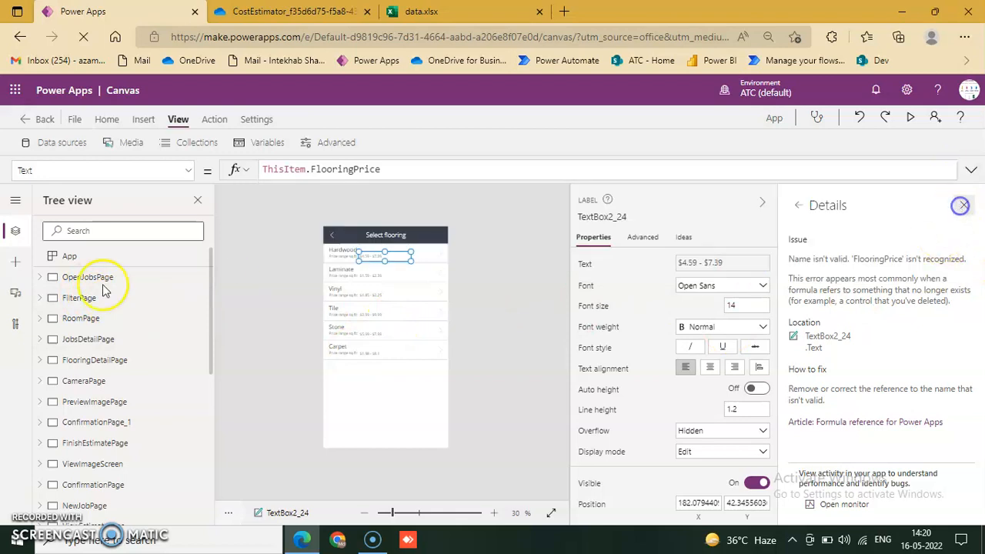
left_click(961, 205)
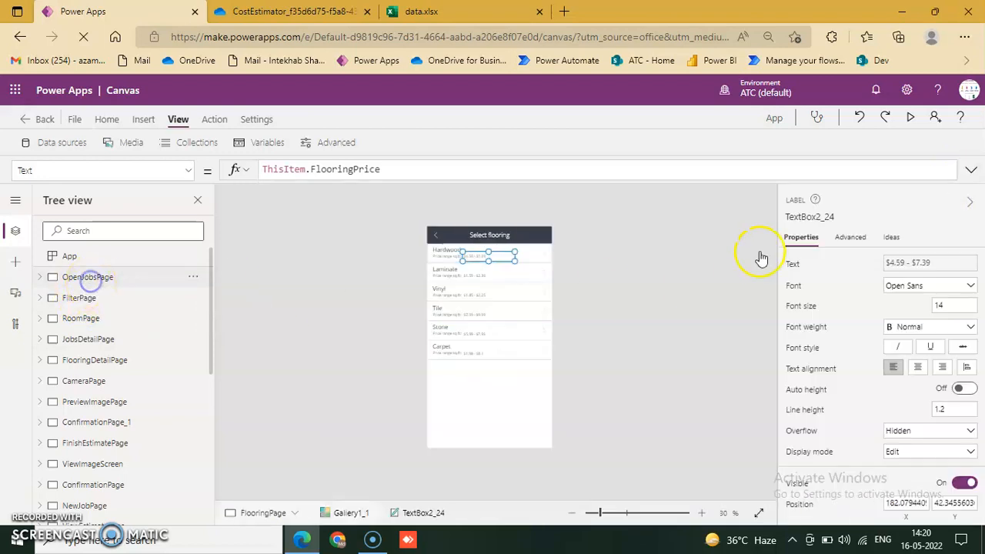
Preview the app and try the All, Open and Closed filters, returning to All jobs.
left_click(88, 277)
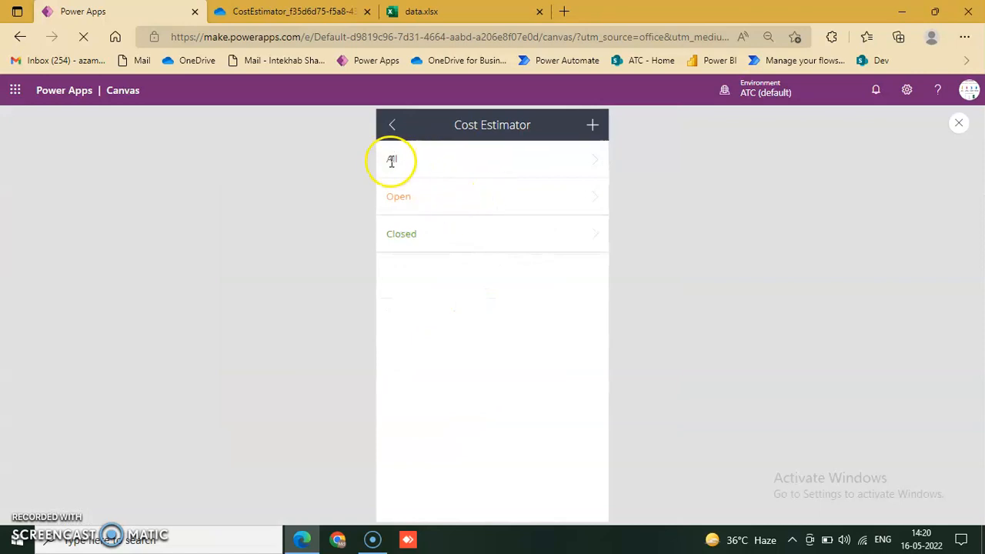
left_click(392, 160)
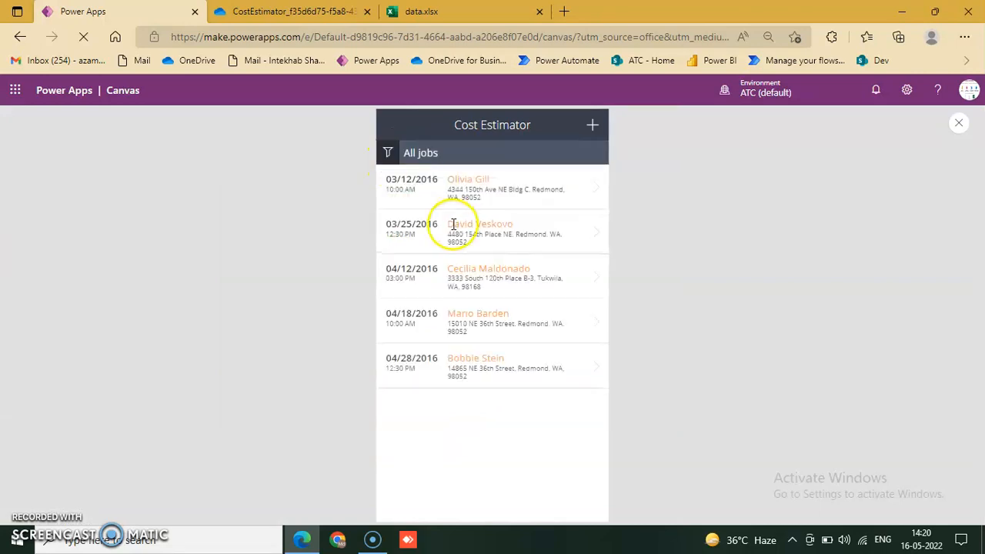
mouse_move(501, 401)
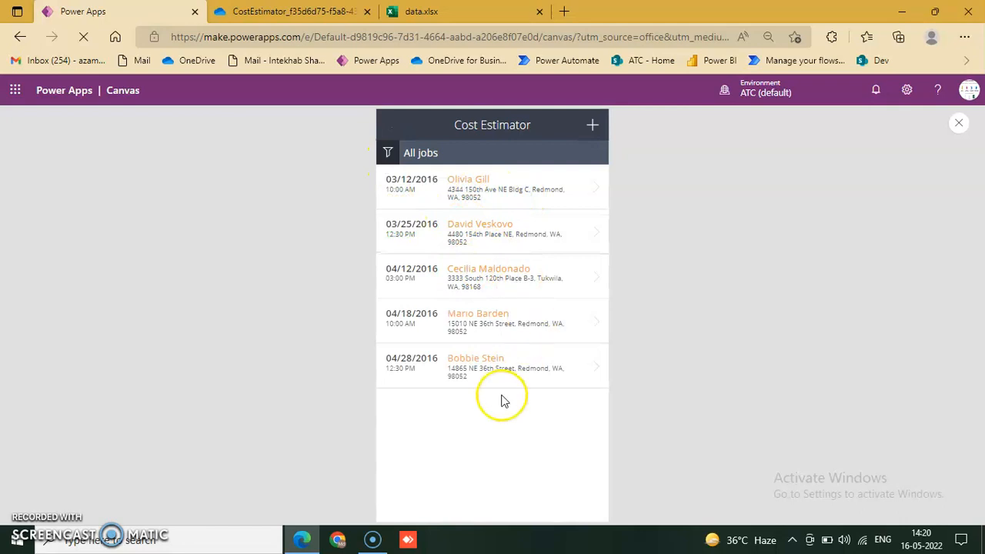
left_click(388, 152)
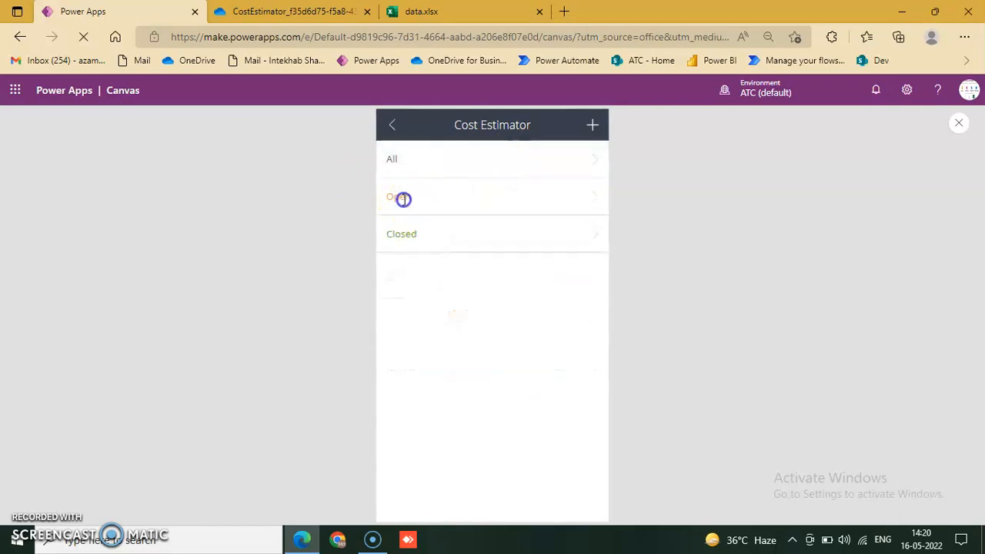
left_click(401, 197)
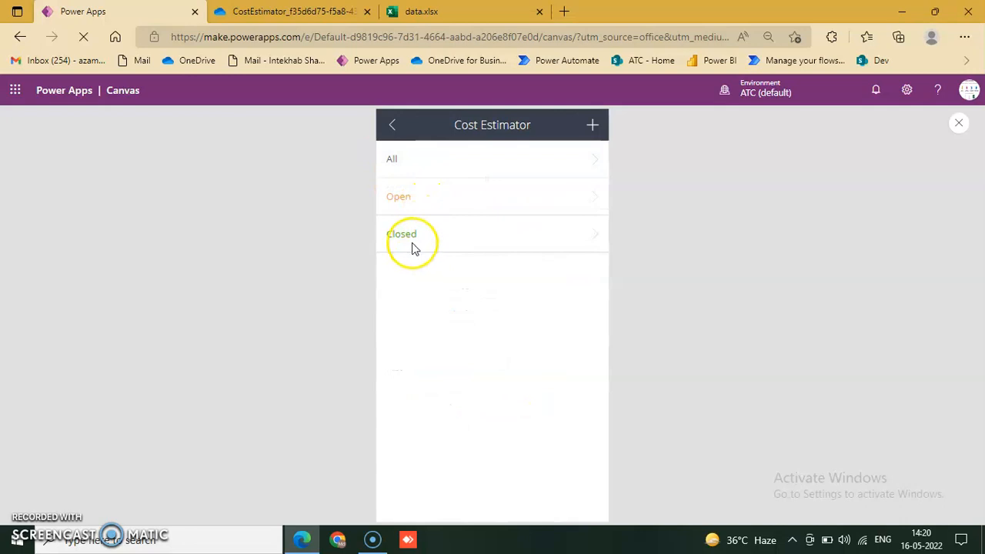
left_click(401, 233)
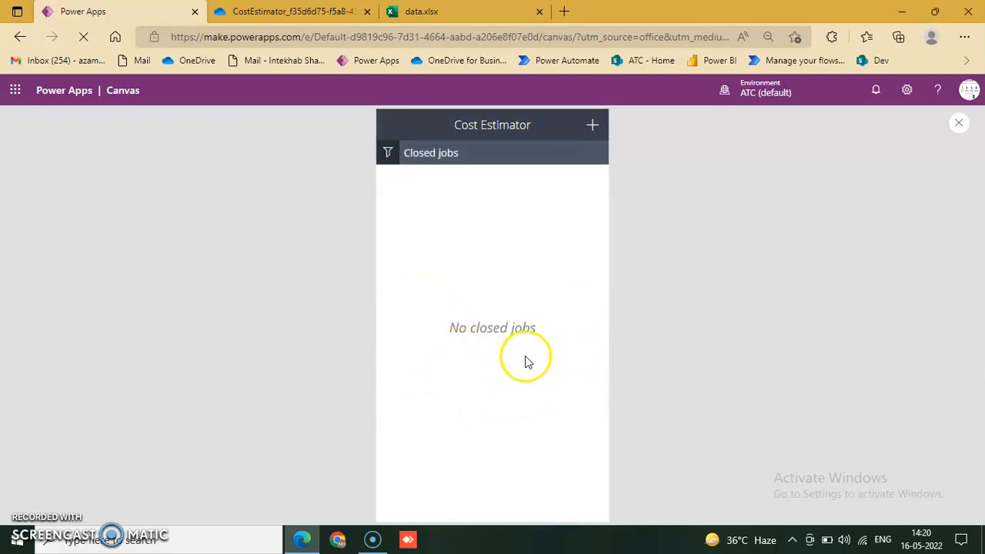
mouse_move(431, 152)
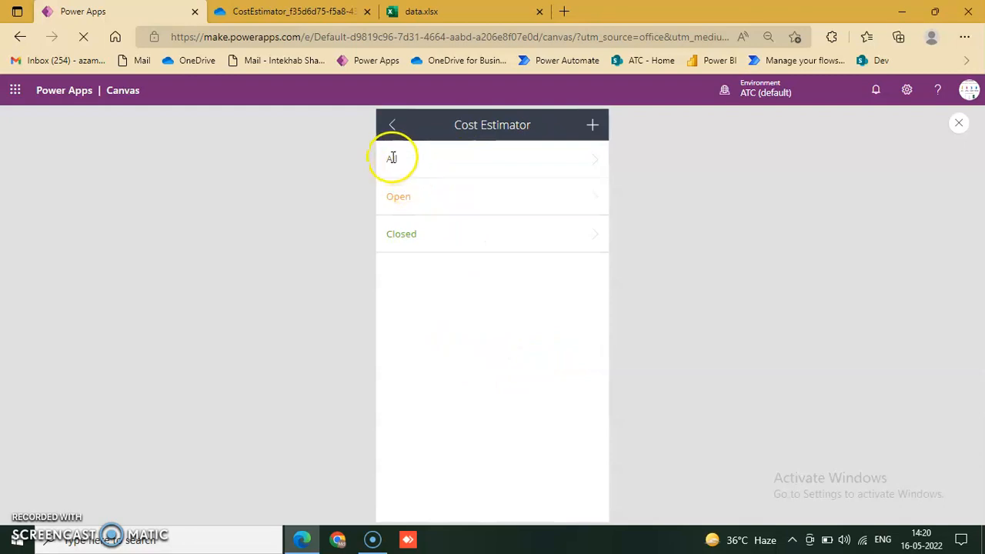
left_click(391, 159)
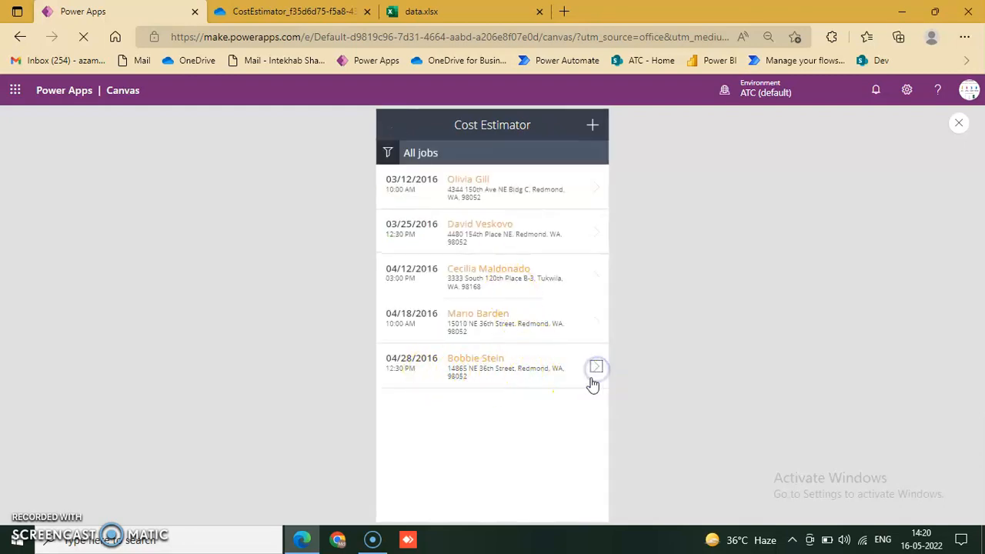
left_click(597, 367)
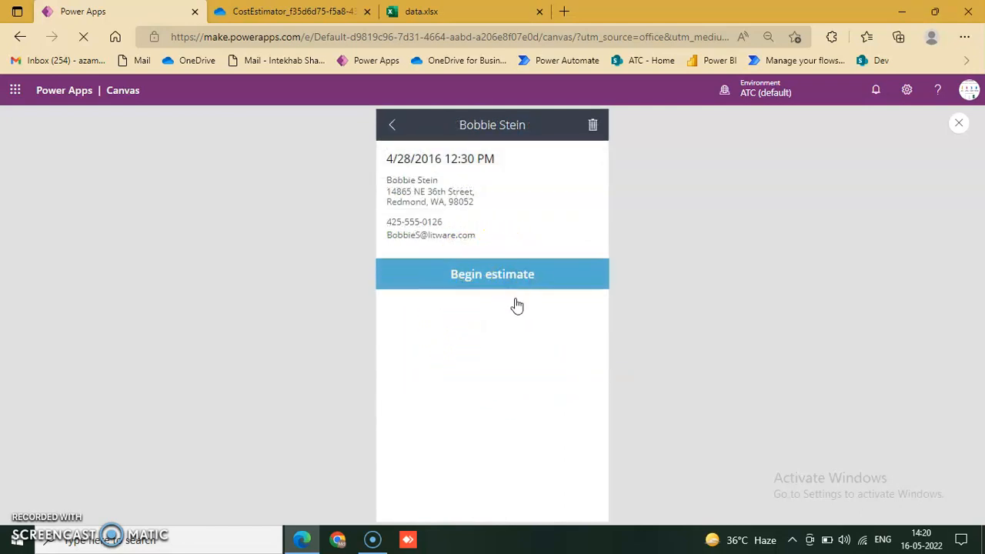
left_click(492, 274)
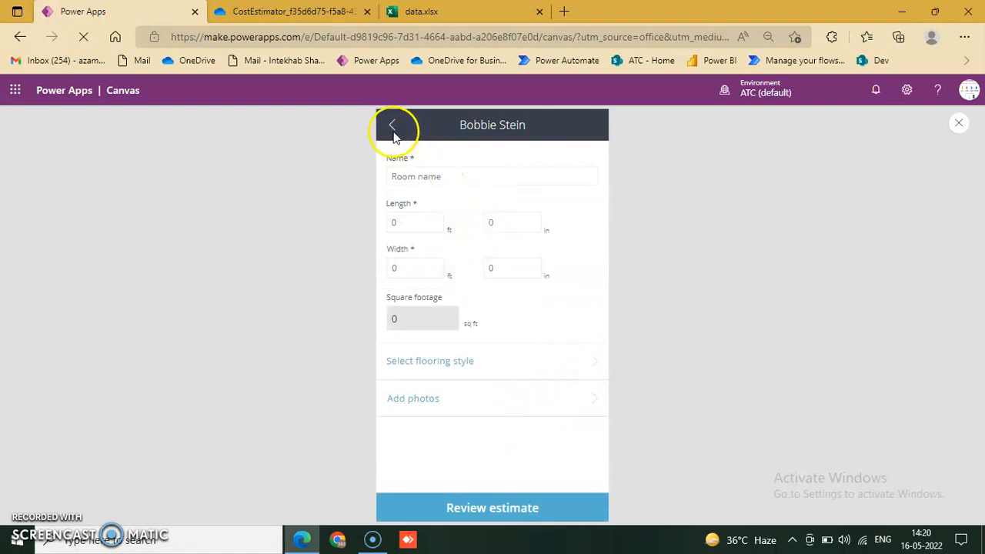
left_click(392, 124)
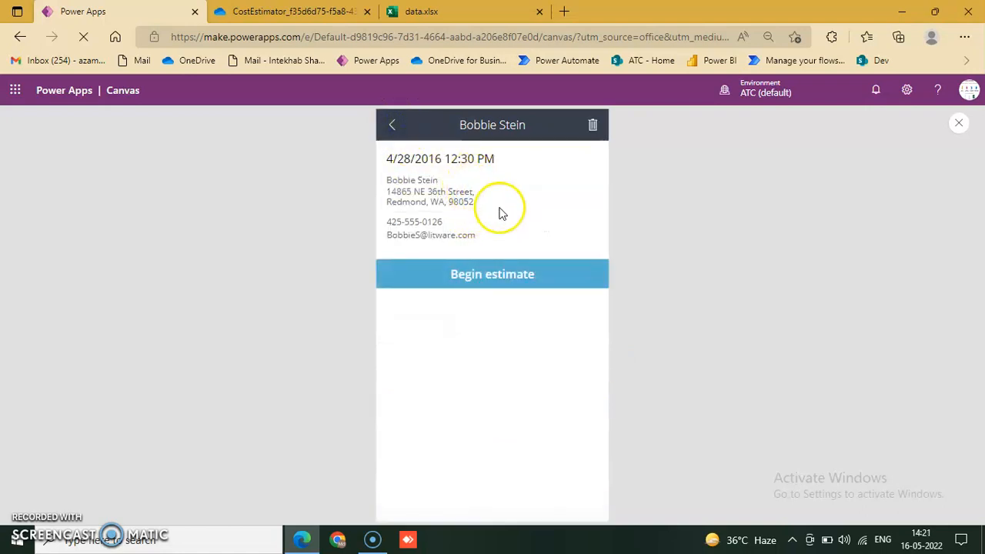
left_click(393, 124)
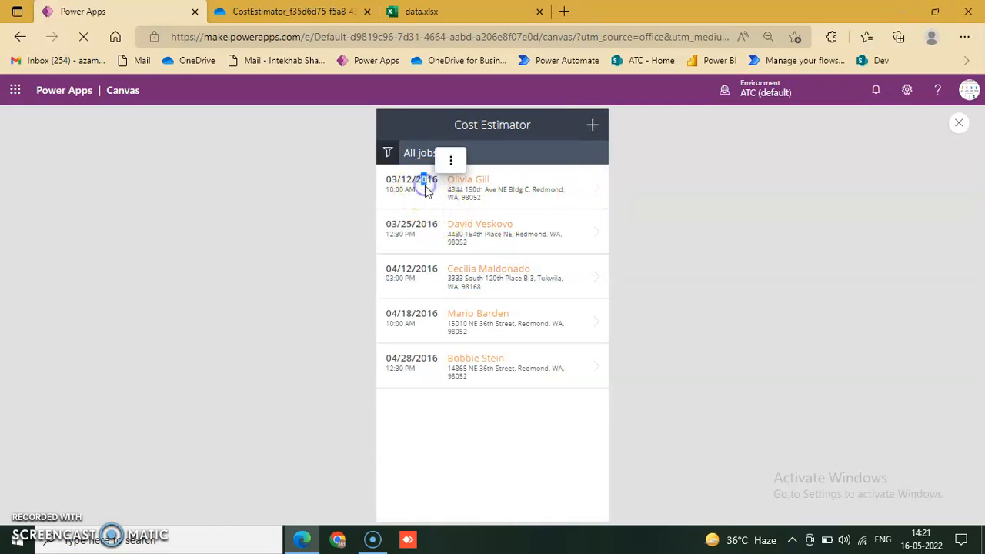
left_click(468, 185)
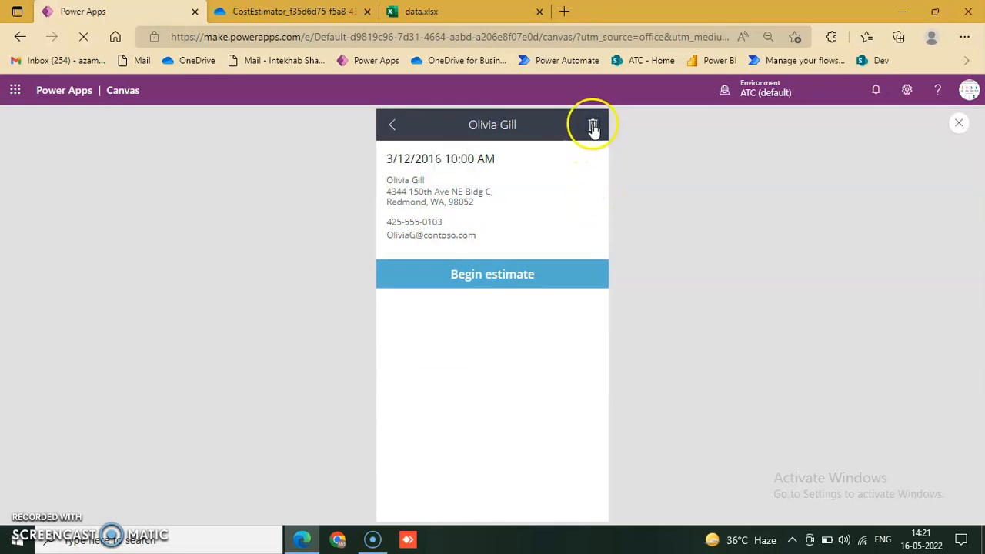
left_click(593, 125)
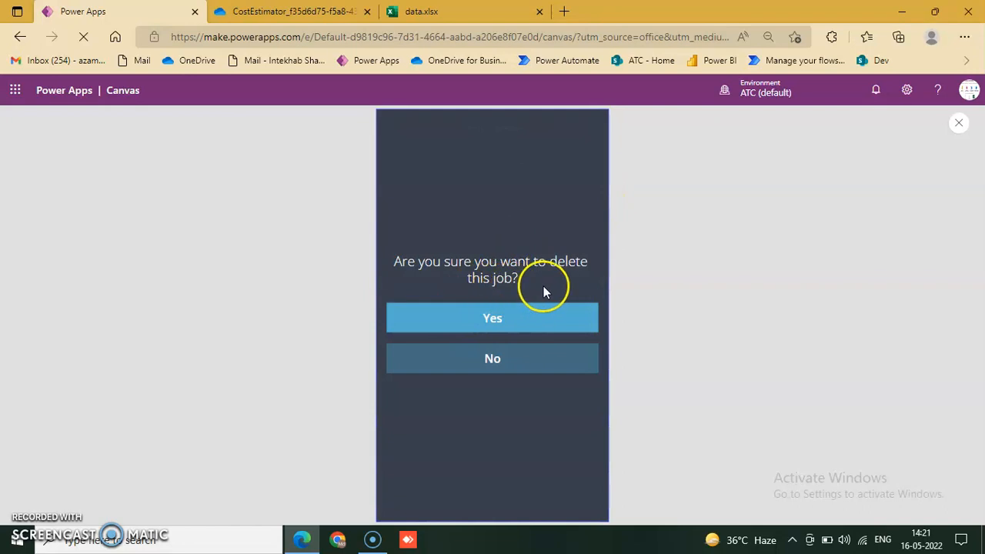
mouse_move(439, 404)
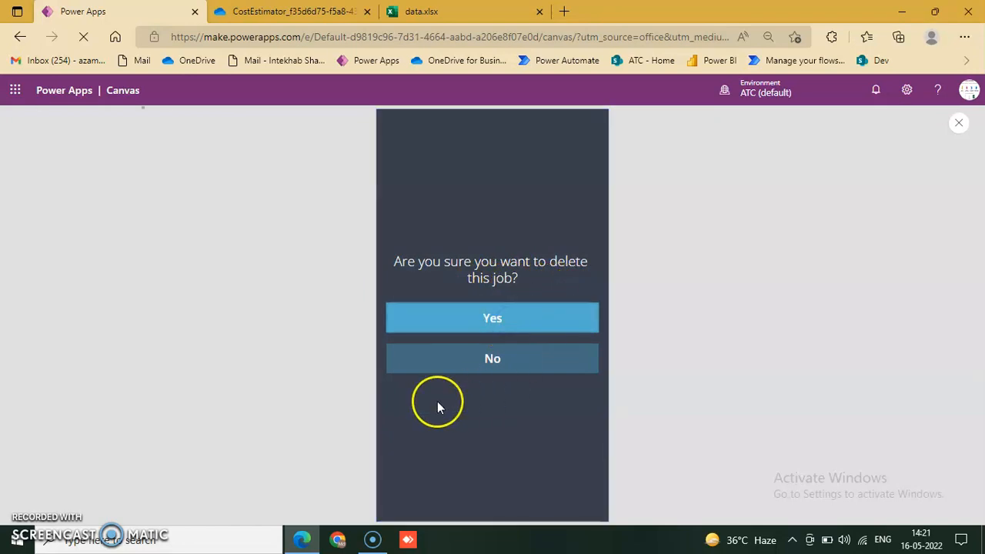
mouse_move(439, 406)
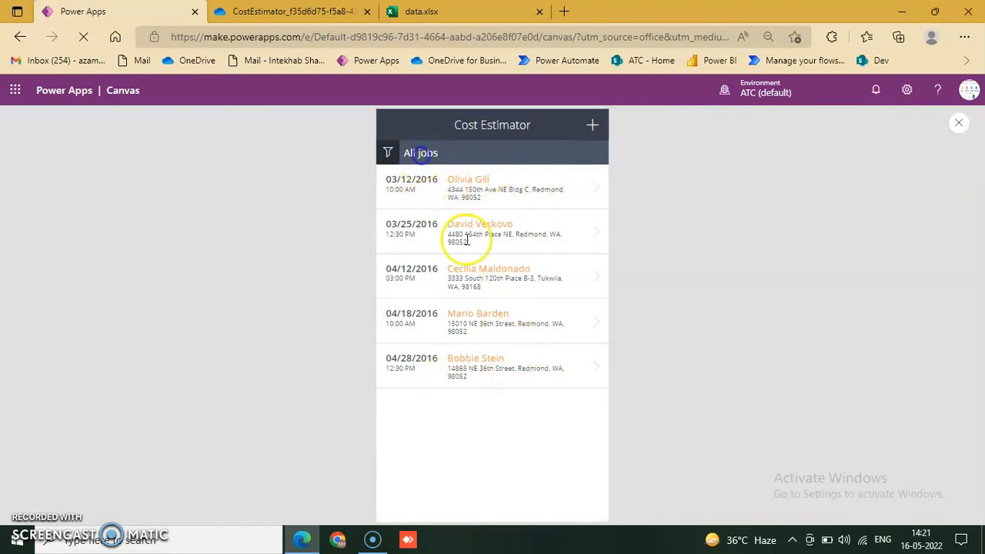
Filter the preview to Closed jobs, then bring up the blank New job form.
left_click(388, 153)
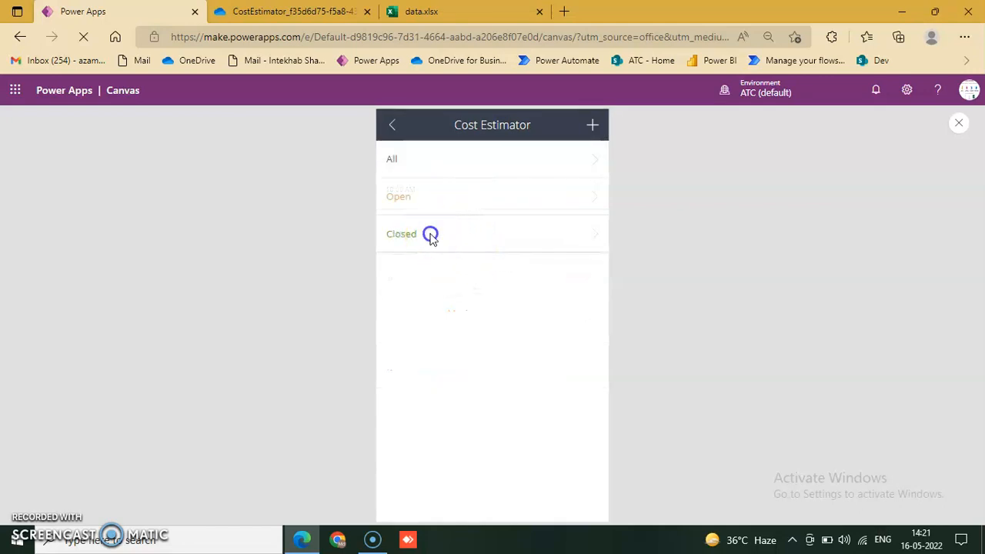
left_click(401, 234)
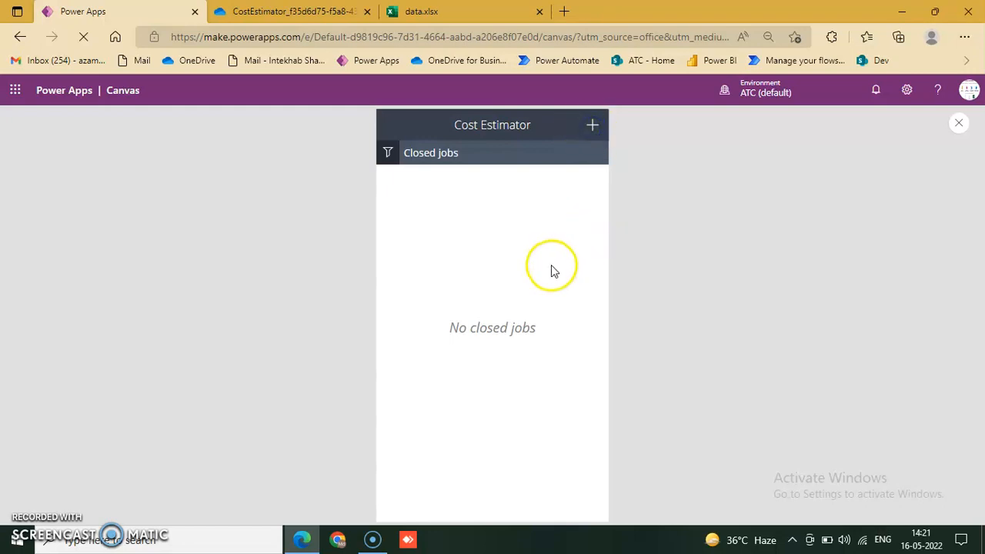
left_click(592, 125)
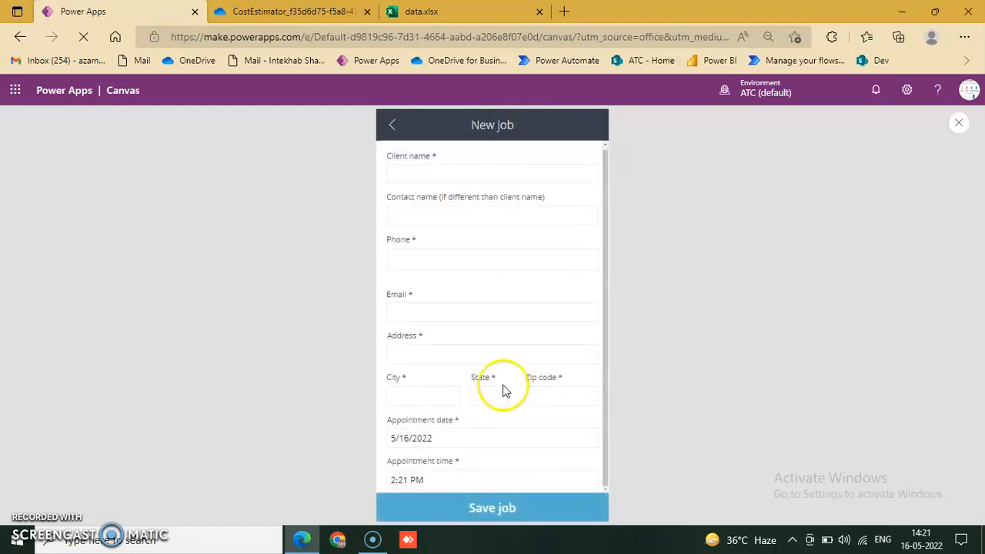